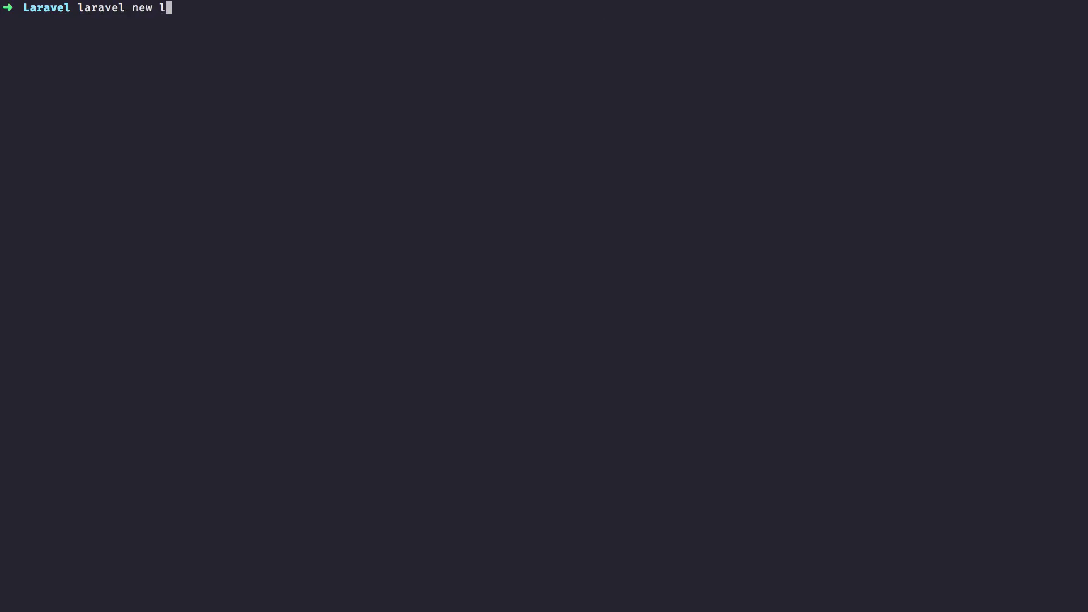
- Create Laravel project laravel57, confirm version 5.7.3 with php artisan -V, and open it in VS Code
{"action": "type", "text": "aravel"}
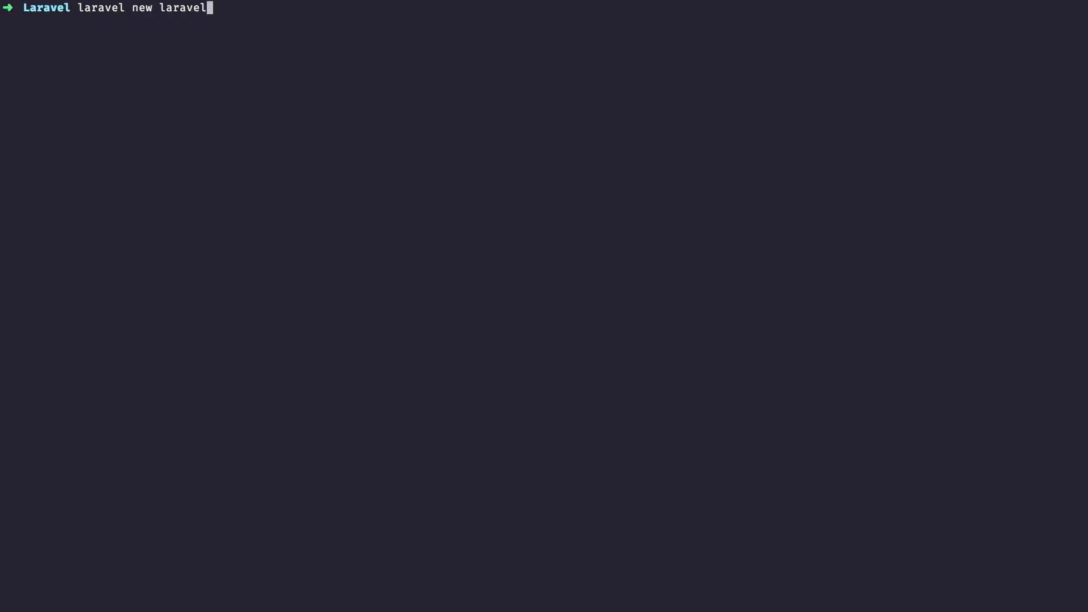
{"action": "type", "text": "57"}
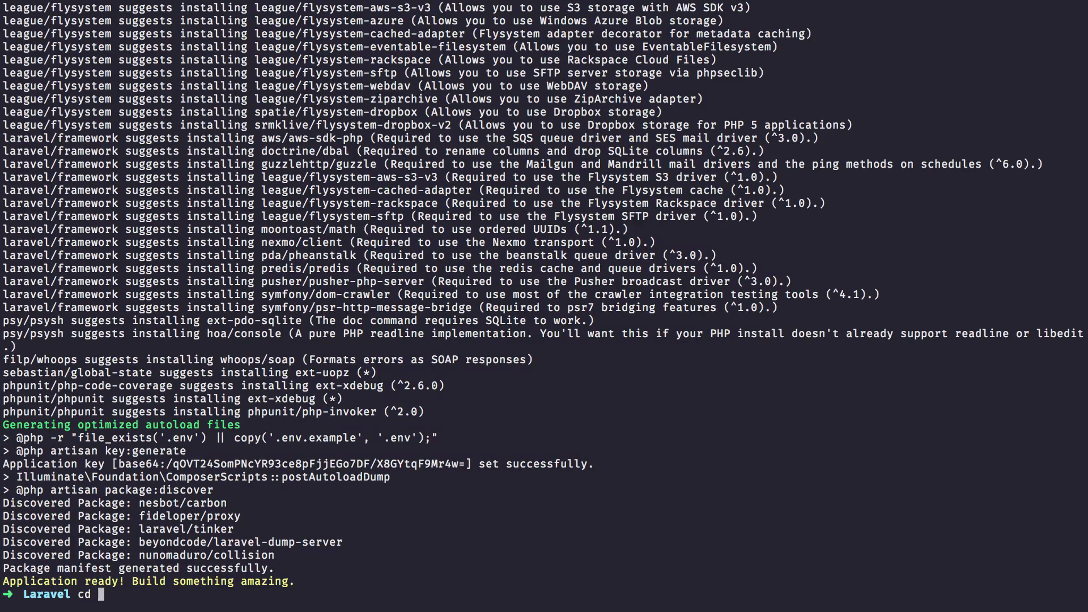
{"action": "type", "text": "laravel57"}
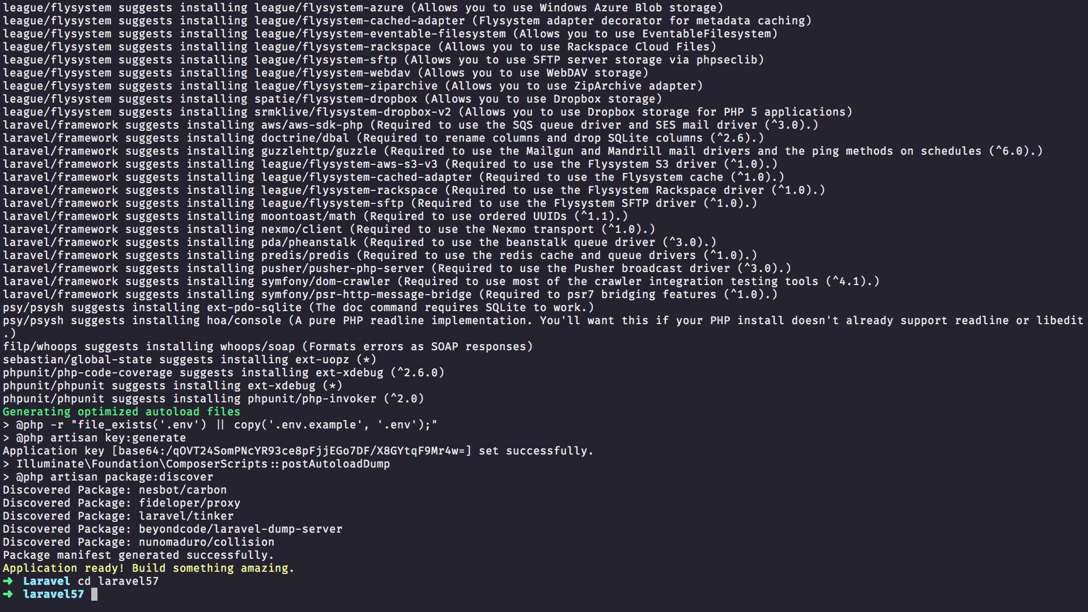
{"action": "type", "text": "php artisan -V"}
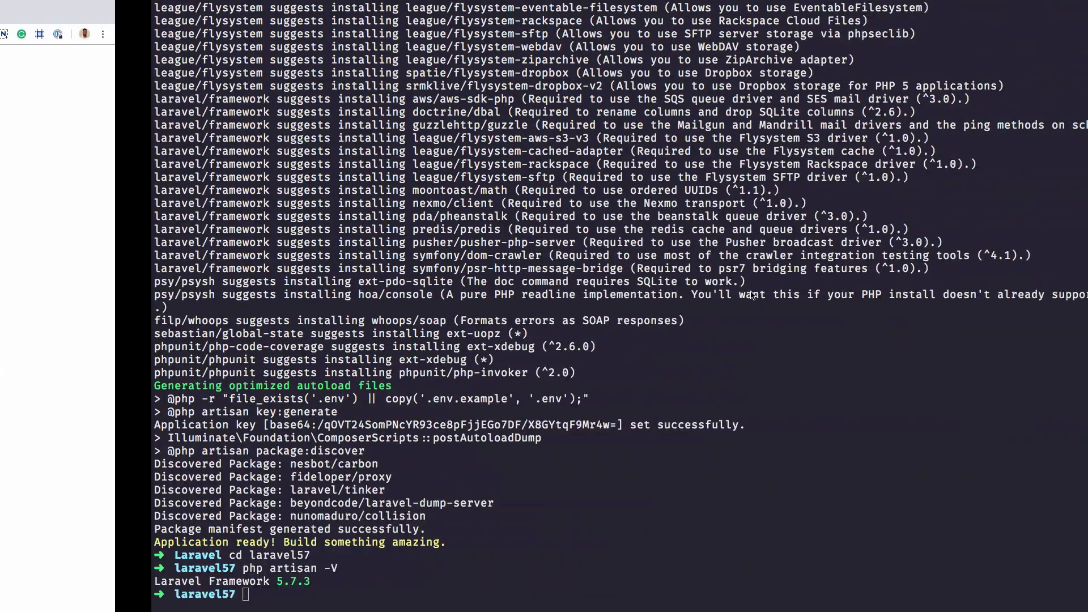
{"action": "type", "text": "code"}
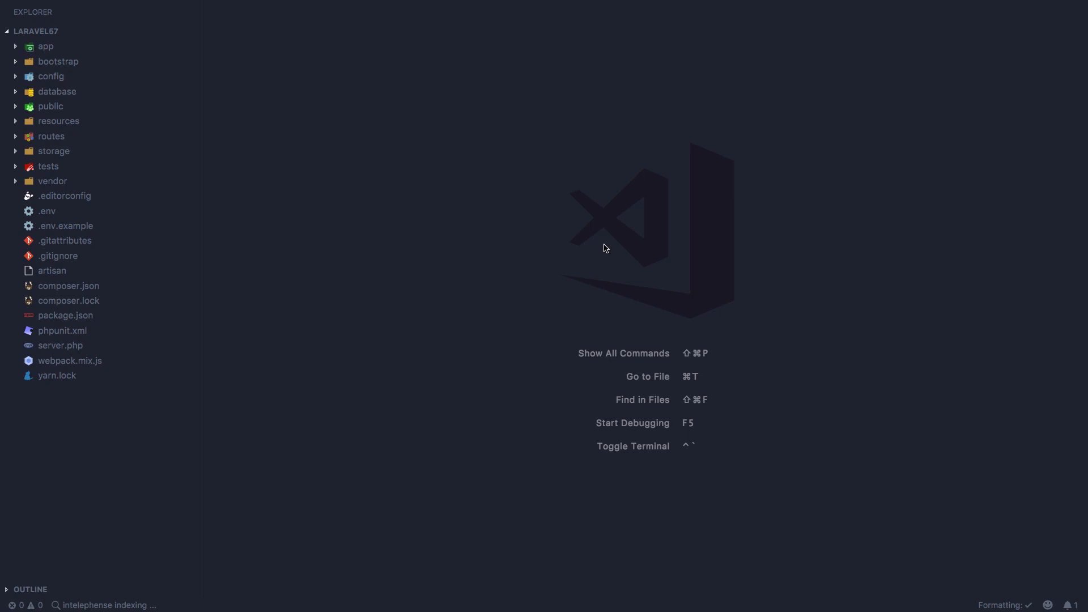
- Change DB_DATABASE in .env from homestead to the laravel5 project database
{"action": "left_click", "coordinate": [46, 211]}
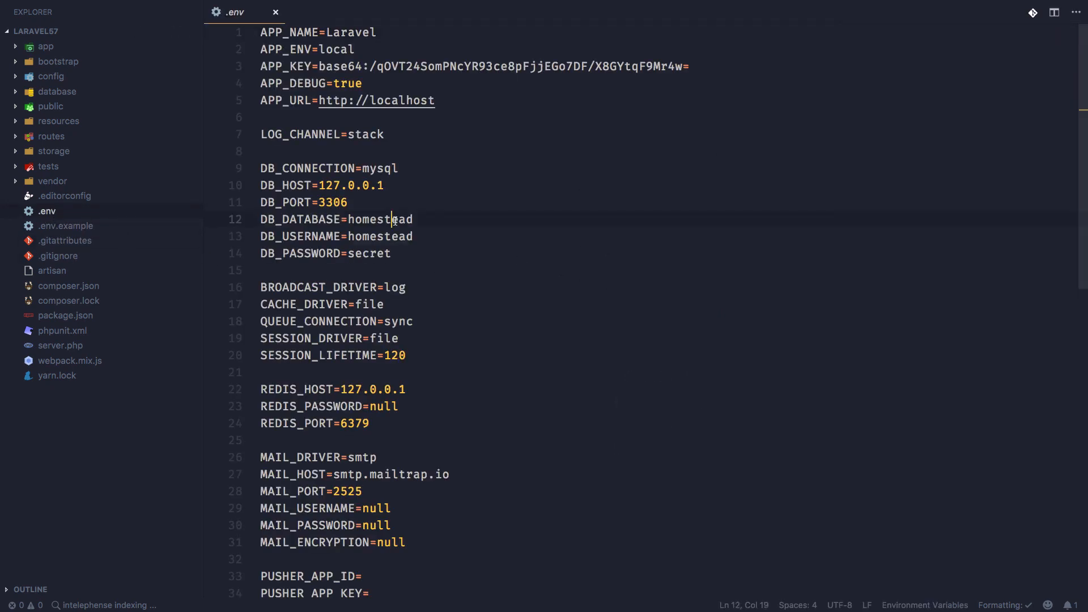
{"action": "type", "text": "lara"}
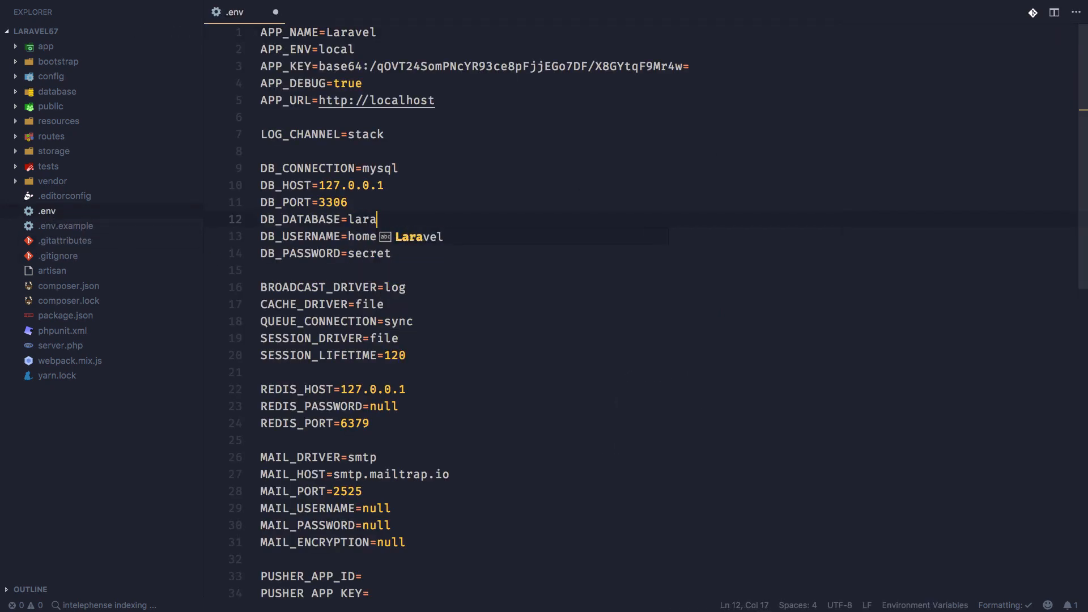
{"action": "type", "text": "vel5"}
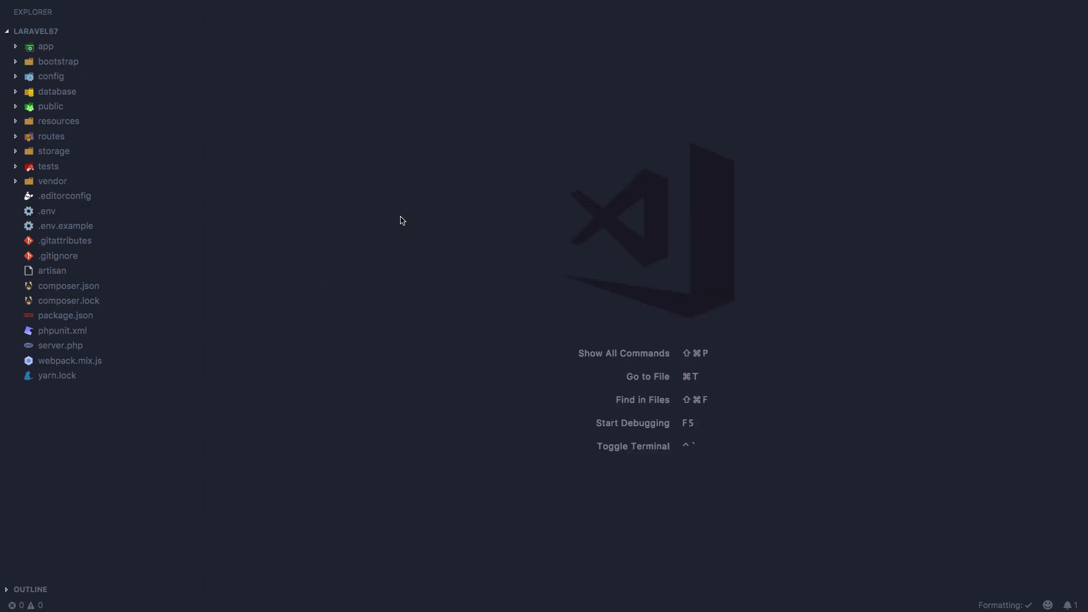
{"action": "mouse_move", "coordinate": [507, 300]}
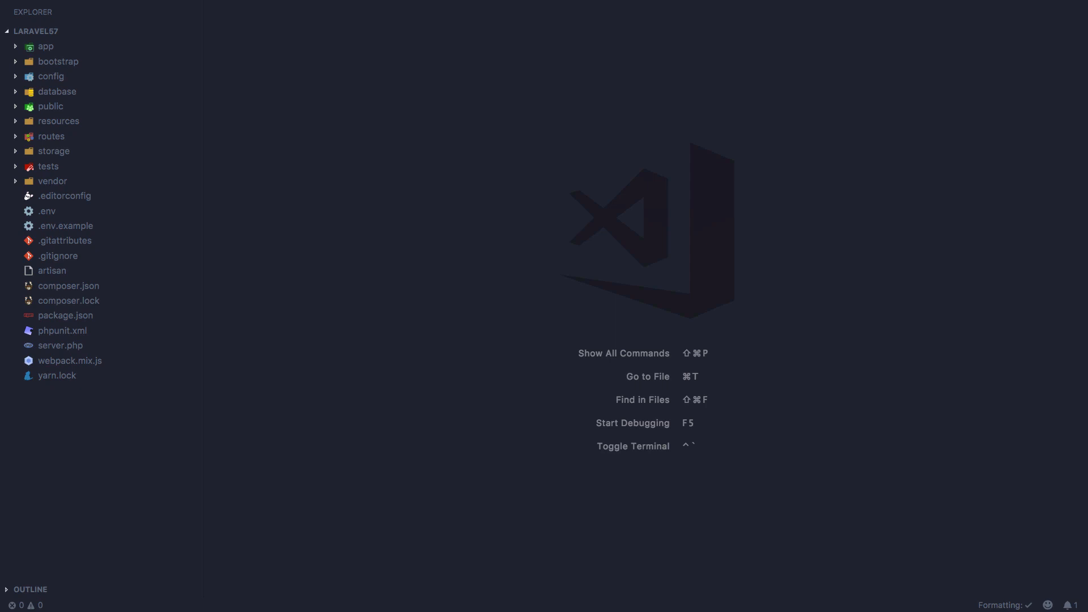
- Run php artisan make:auth in the integrated terminal
{"action": "key", "text": "ctrl+`"}
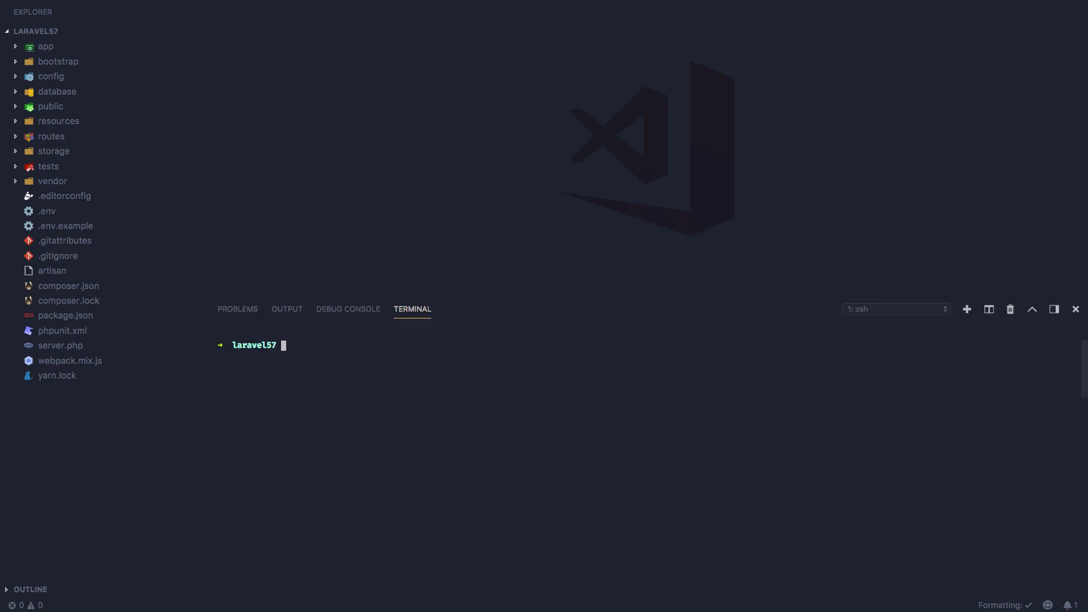
{"action": "type", "text": "php artisan"}
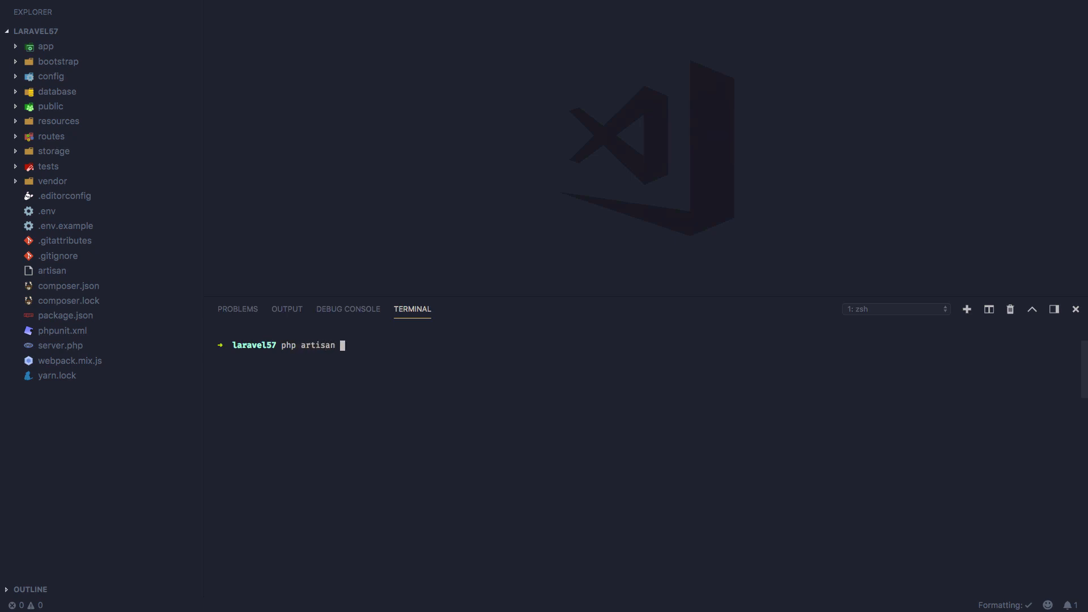
{"action": "type", "text": "make"}
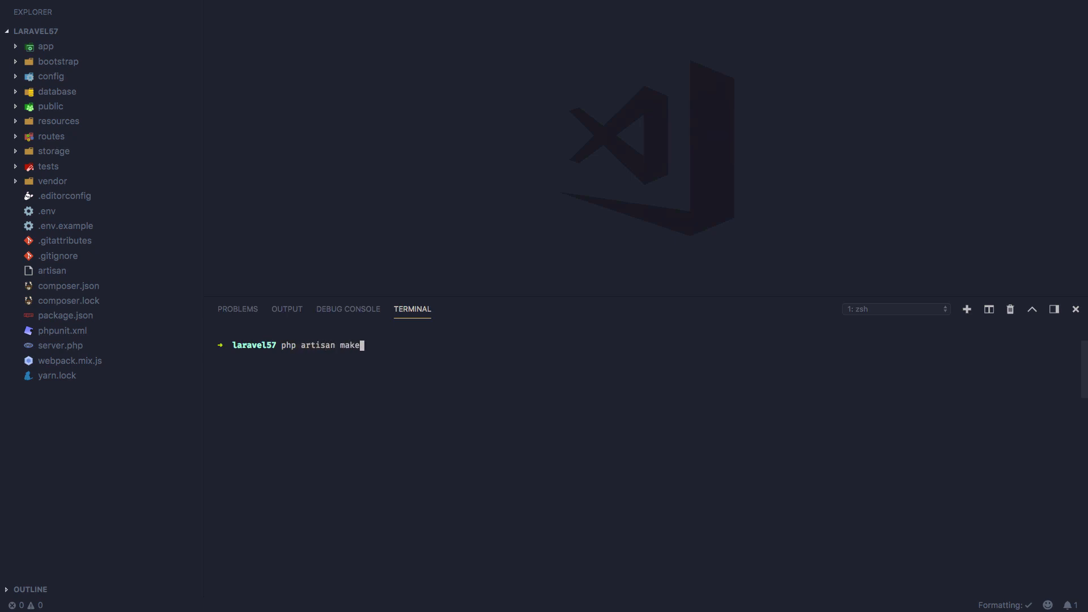
{"action": "type", "text": ":auth"}
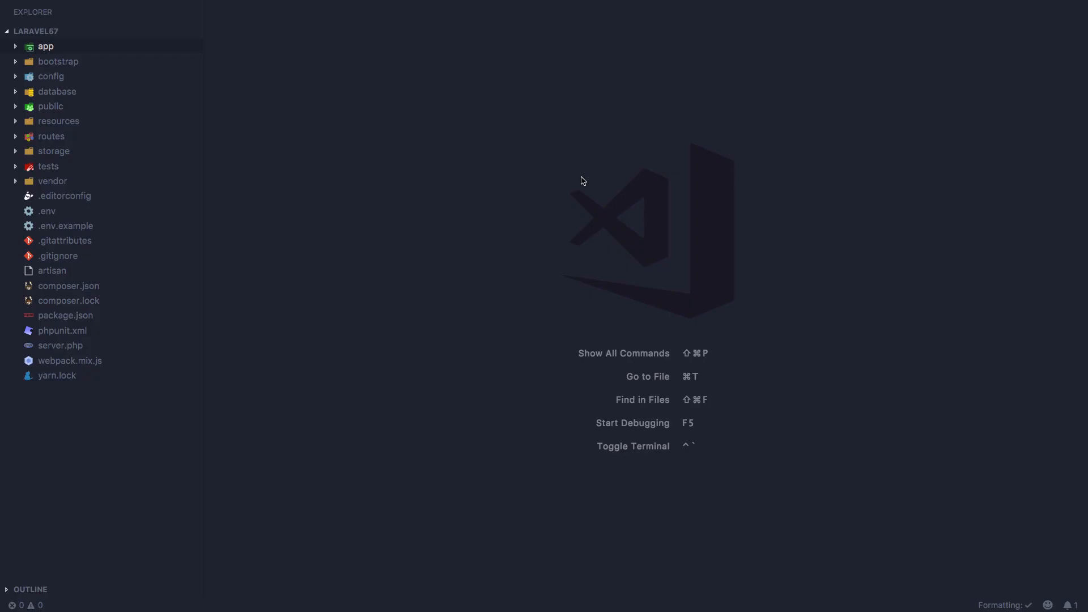
- Add 'implements MustVerifyEmail' to the User class declaration in app/User.php and save
{"action": "left_click", "coordinate": [46, 46]}
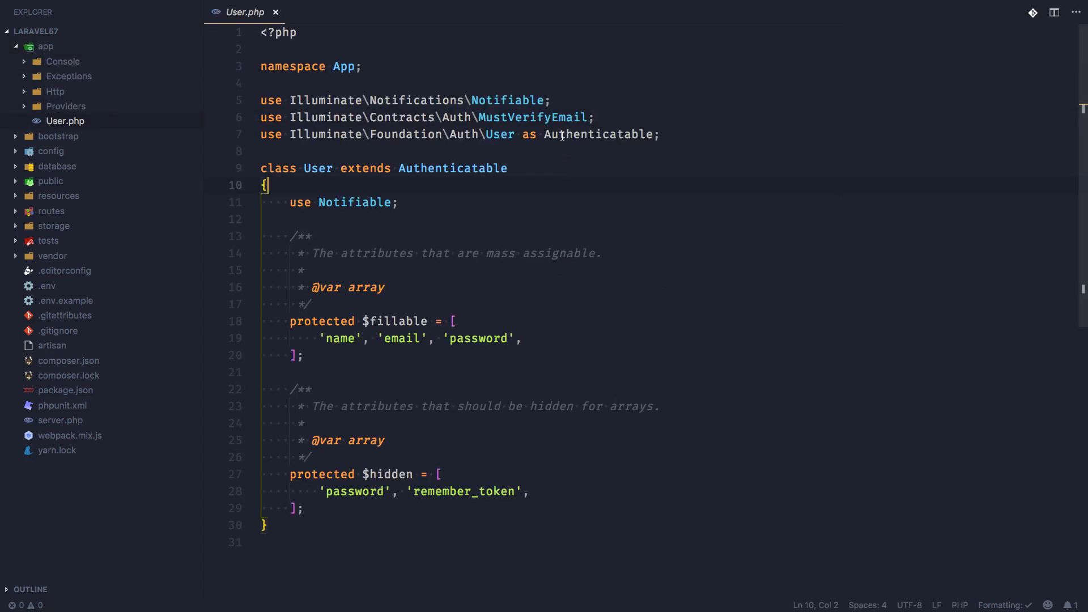
{"action": "double_click", "coordinate": [531, 117]}
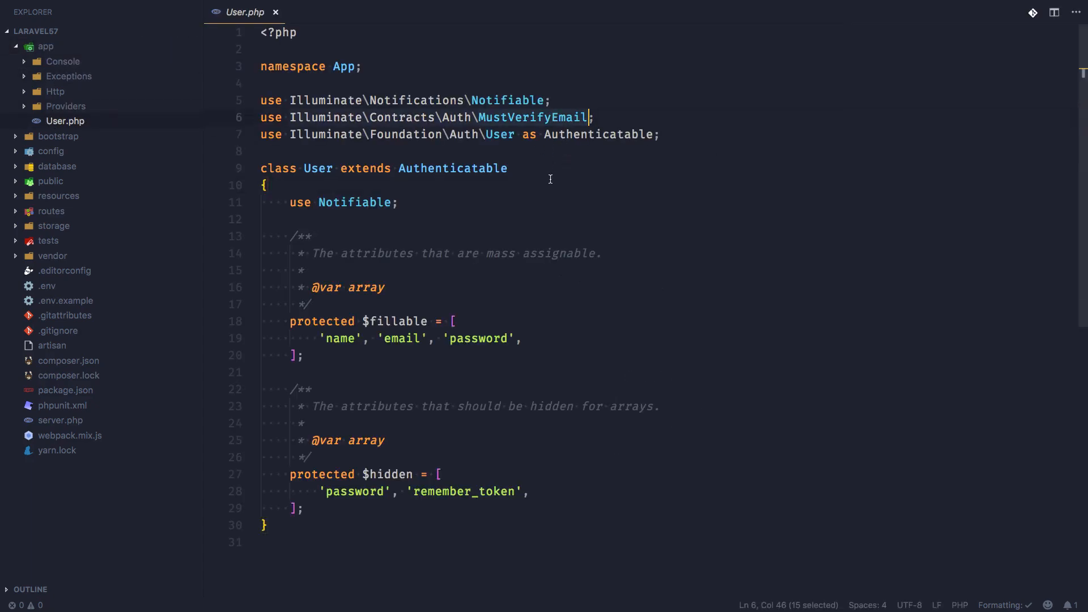
{"action": "type", "text": "impl"}
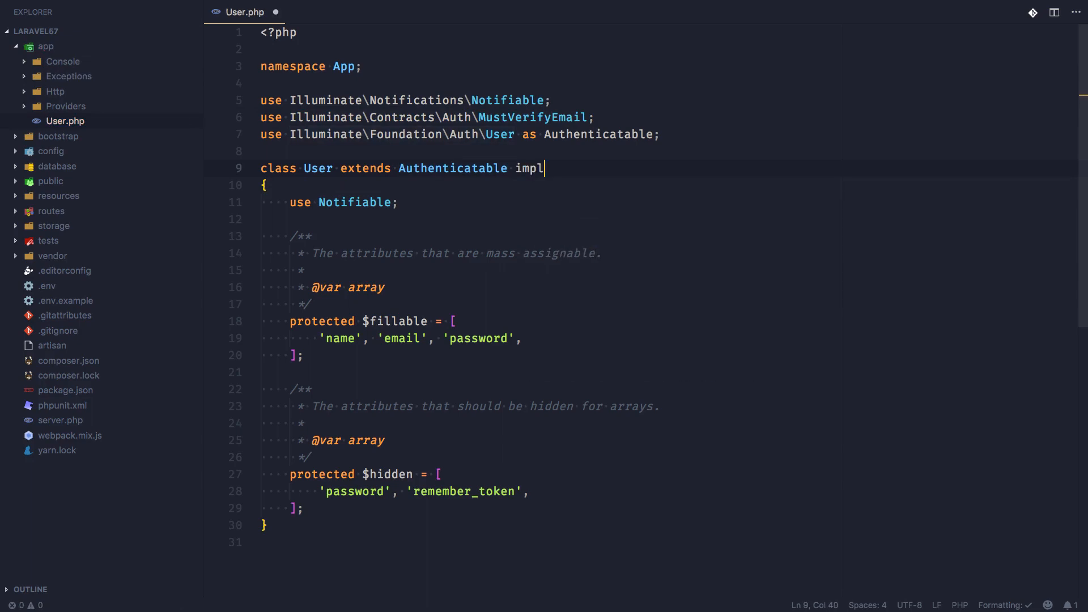
{"action": "type", "text": "ements"}
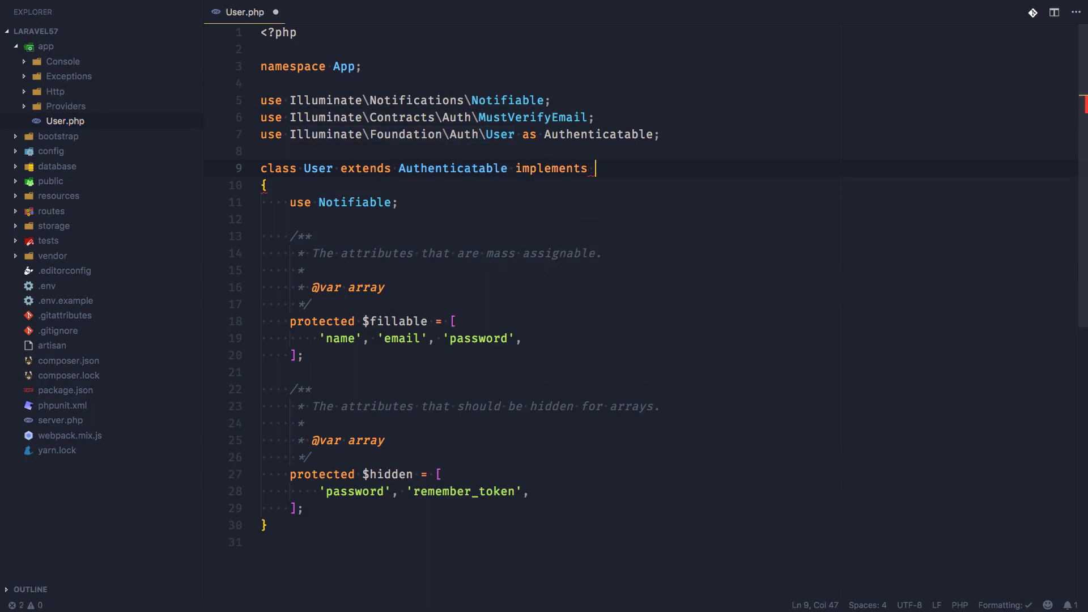
{"action": "type", "text": "MustVe"}
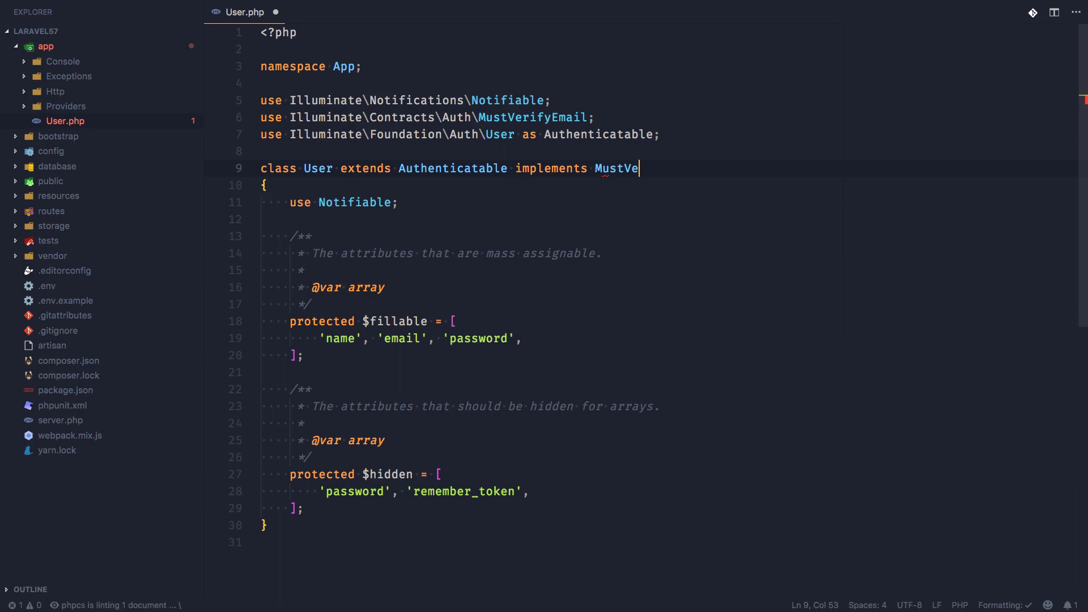
{"action": "type", "text": "rifyEmail"}
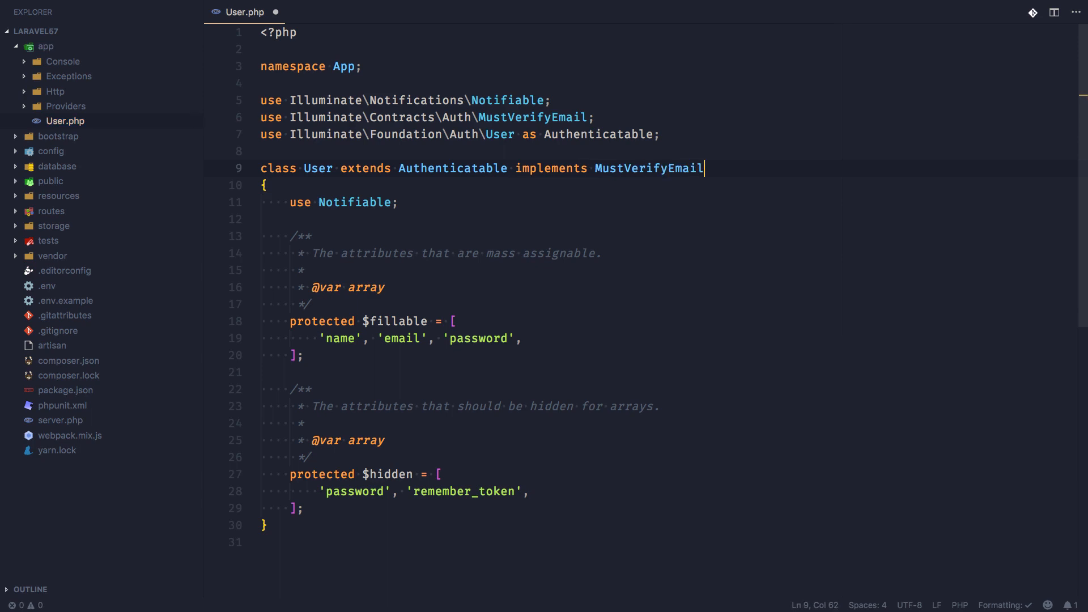
{"action": "double_click", "coordinate": [646, 167]}
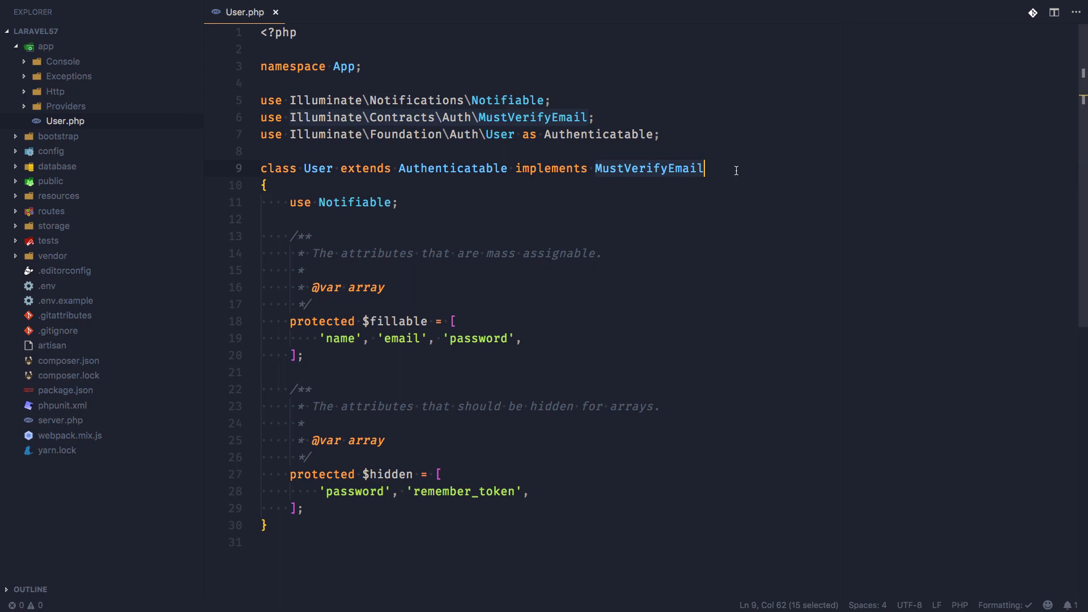
{"action": "mouse_move", "coordinate": [718, 172]}
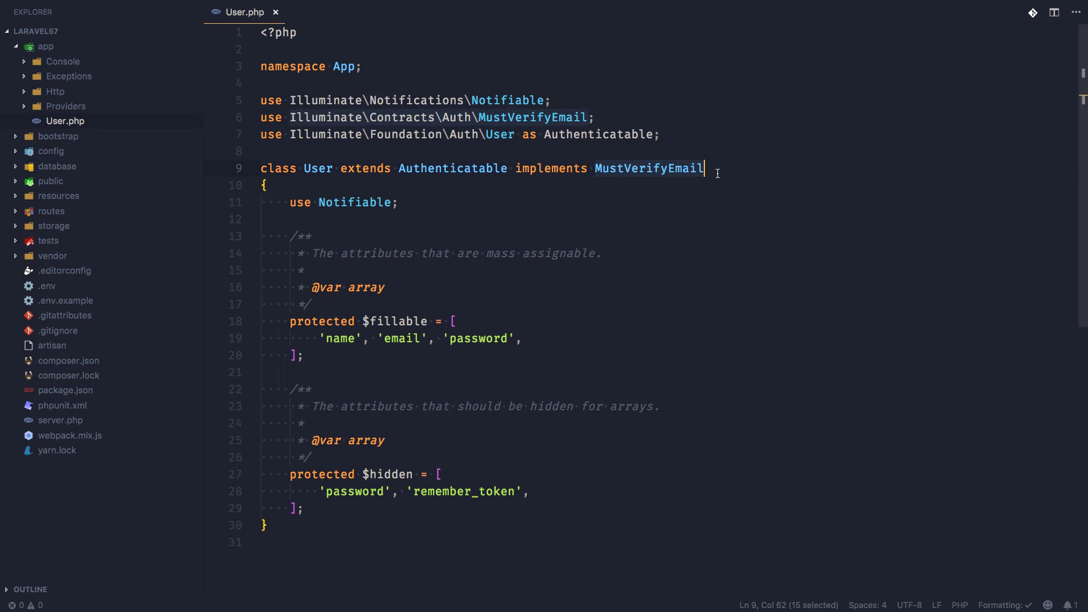
{"action": "left_click", "coordinate": [57, 166]}
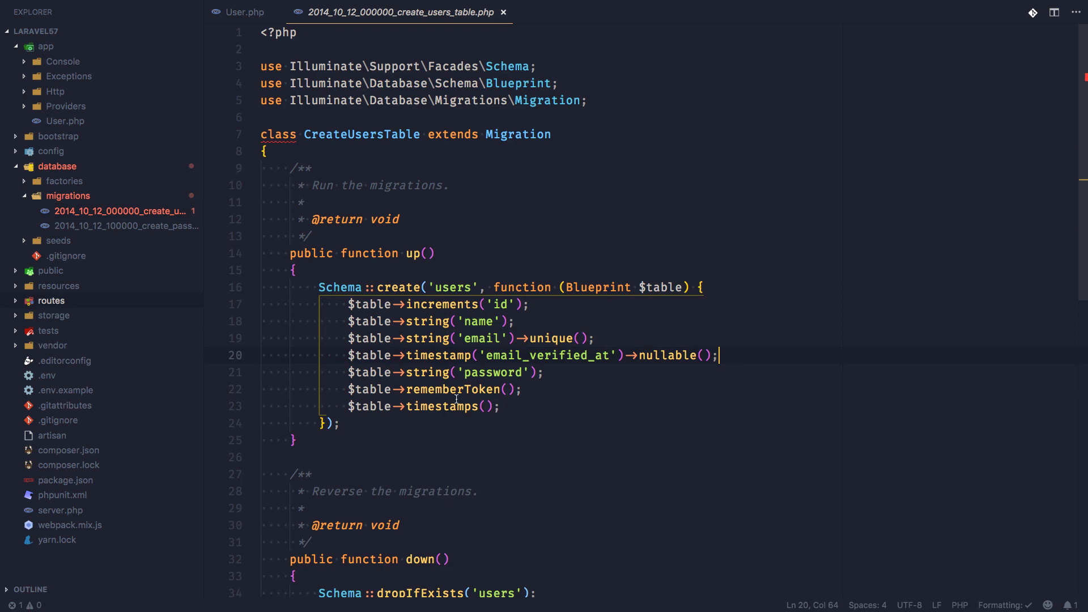
- Change Auth::routes() to Auth::routes(['verify' => true]) in routes/web.php and save
{"action": "left_click", "coordinate": [65, 361]}
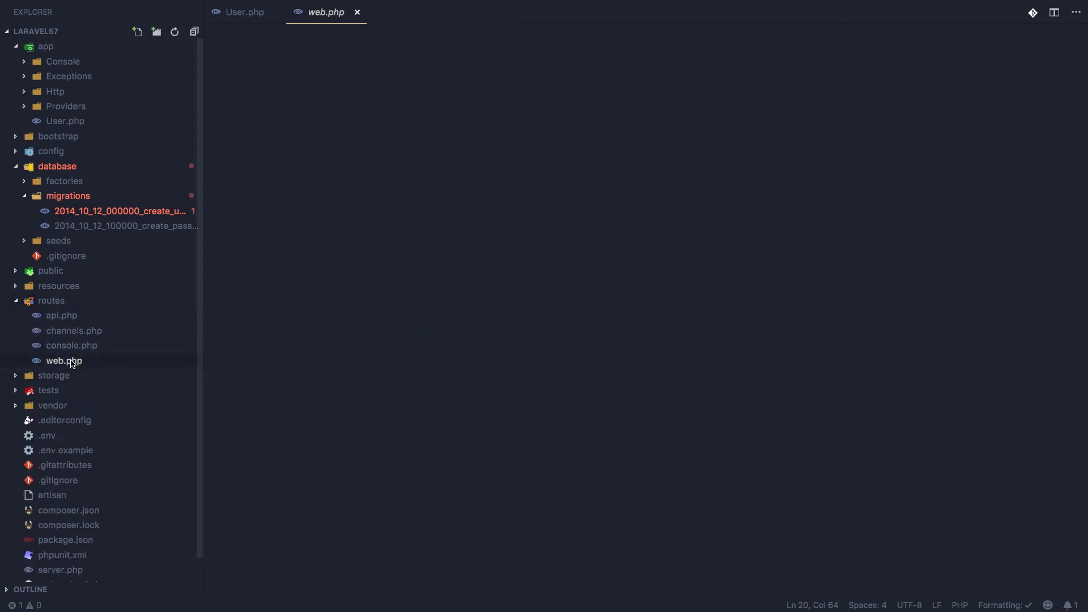
{"action": "left_click", "coordinate": [64, 360]}
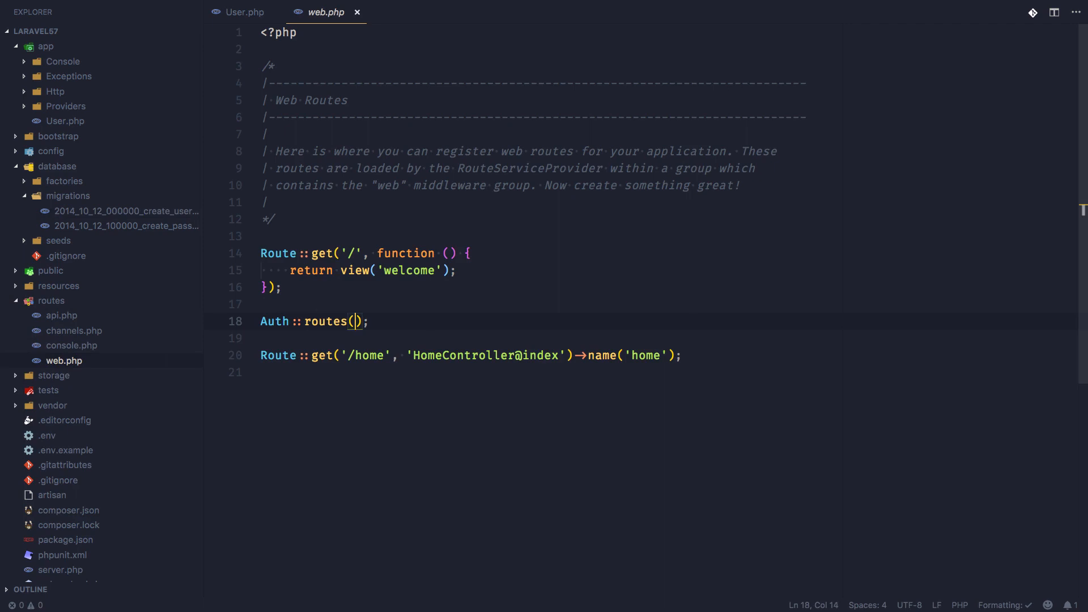
{"action": "type", "text": "['v'"}
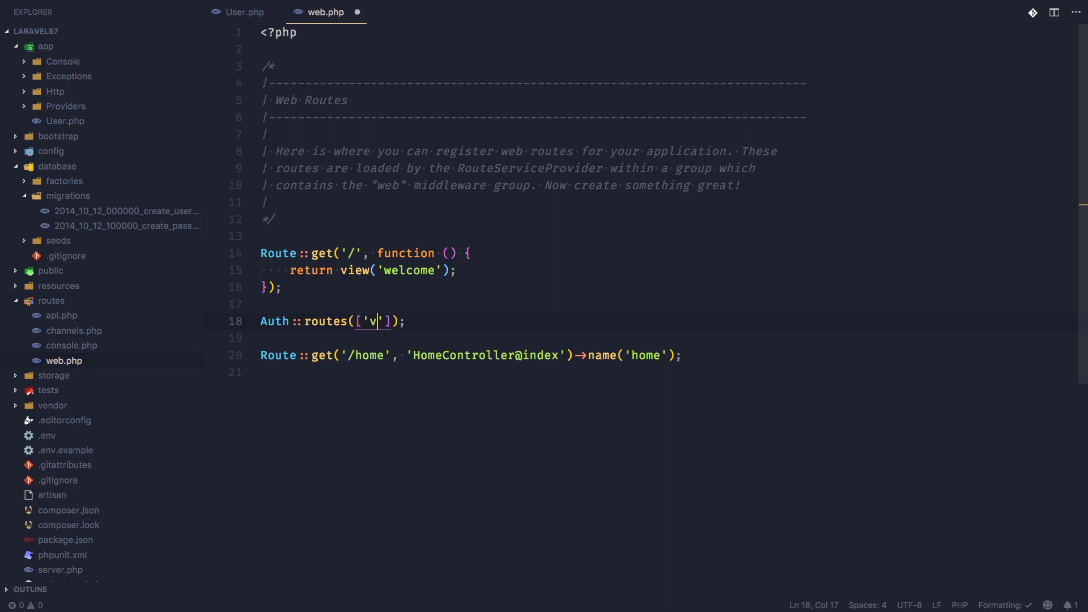
{"action": "type", "text": "erify"}
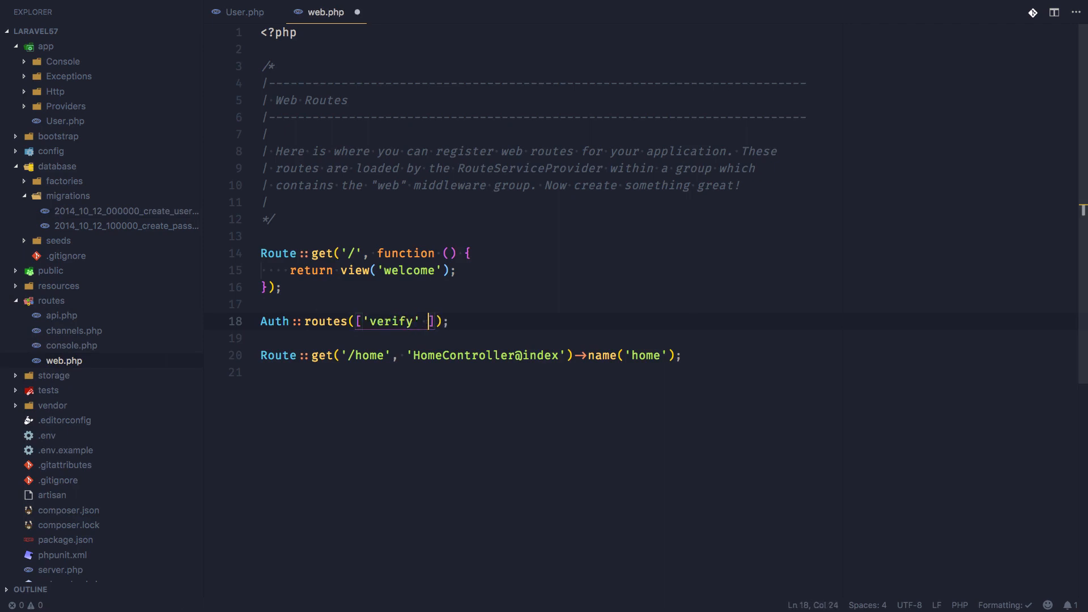
{"action": "type", "text": "=> true"}
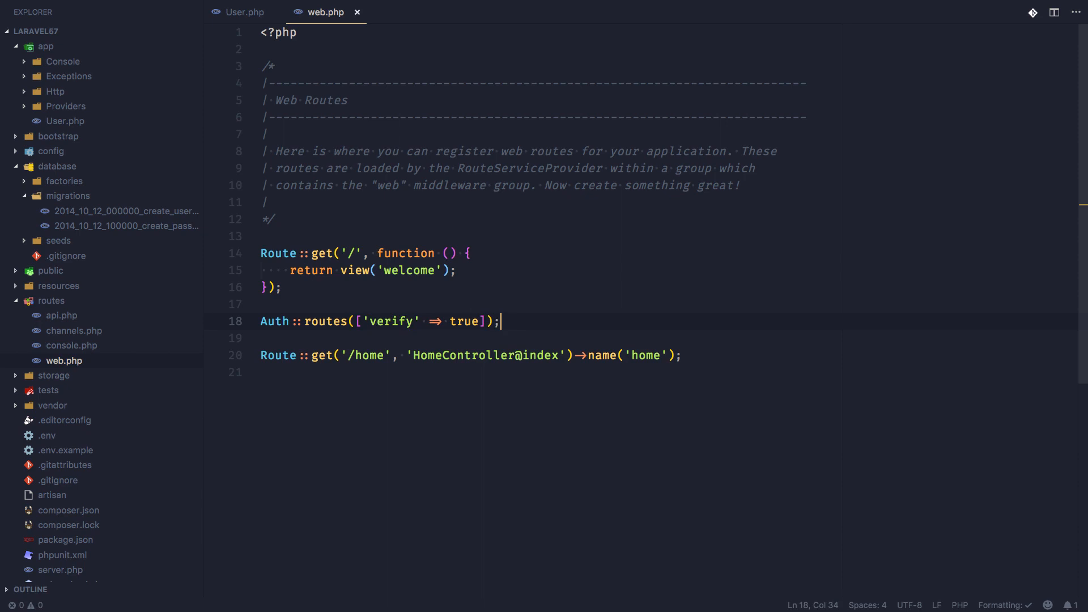
{"action": "mouse_move", "coordinate": [515, 319]}
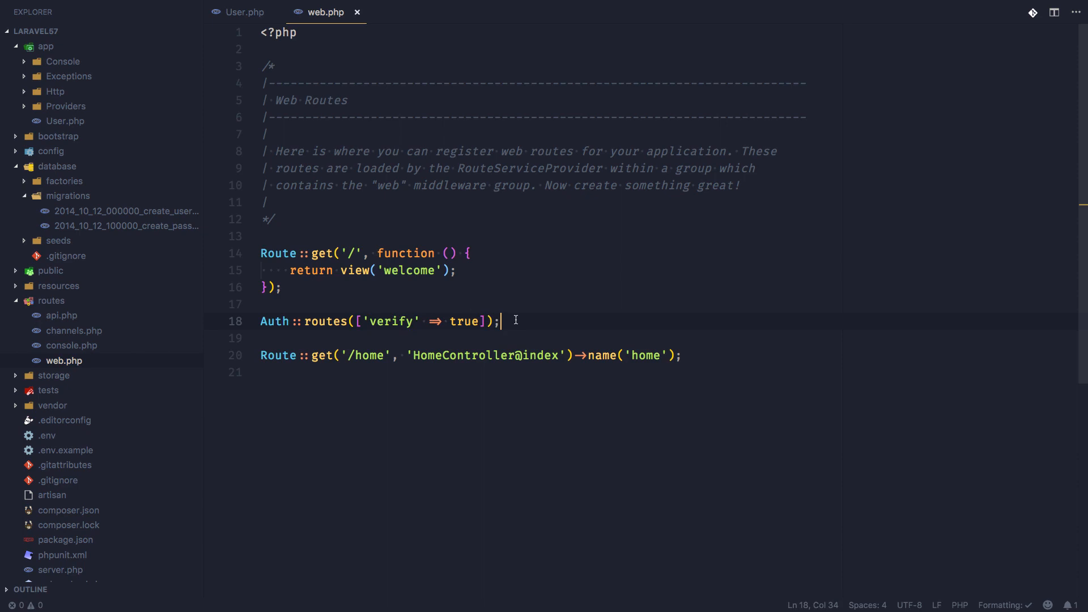
- Set MAIL_DRIVER in .env from smtp to log
{"action": "left_click", "coordinate": [46, 435]}
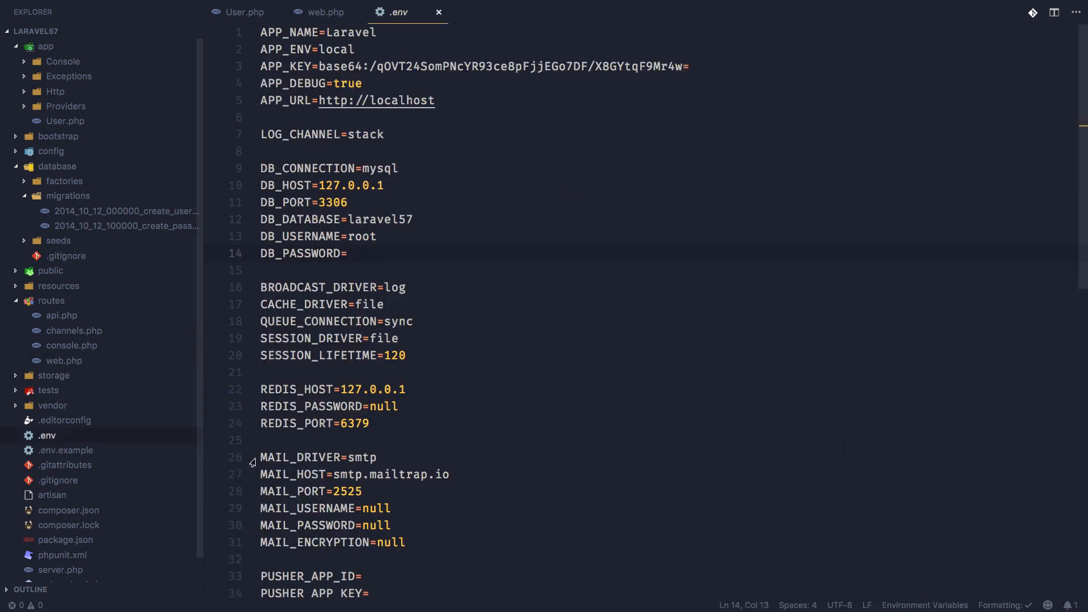
{"action": "double_click", "coordinate": [359, 456]}
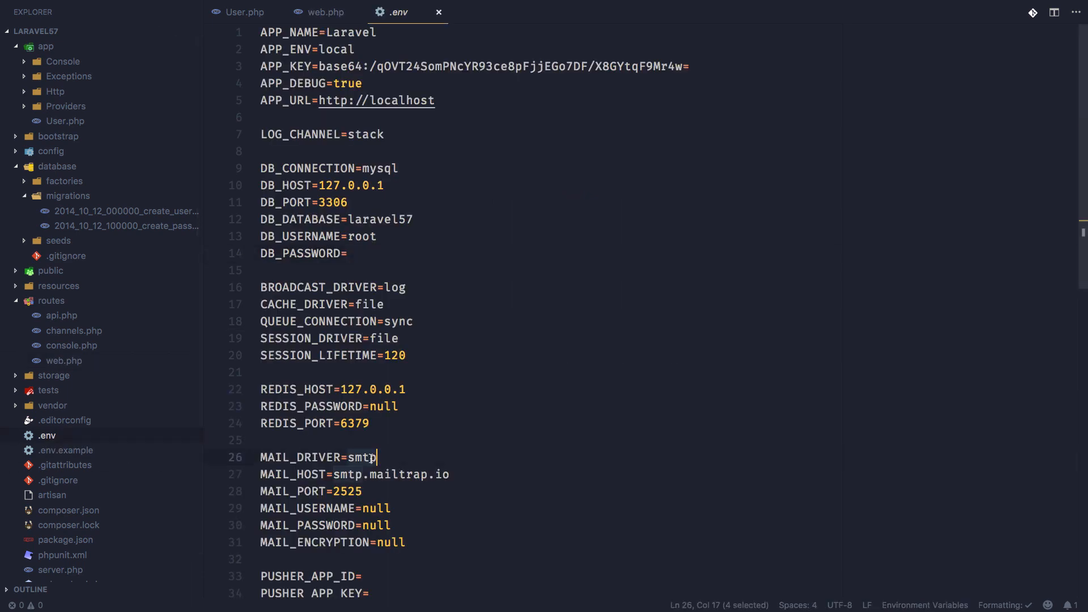
{"action": "type", "text": "log"}
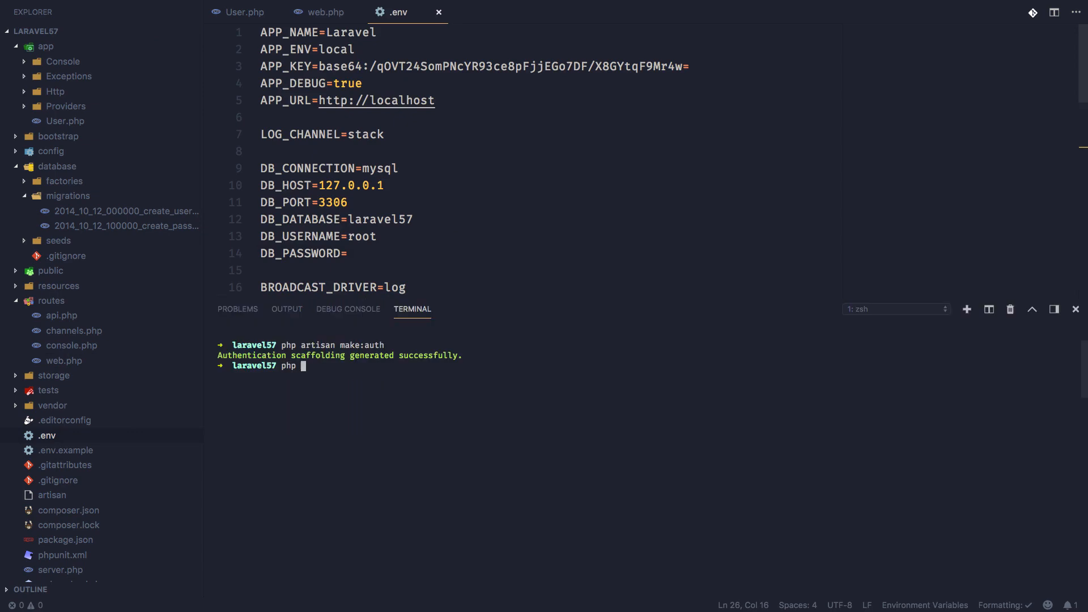
{"action": "type", "text": "arti"}
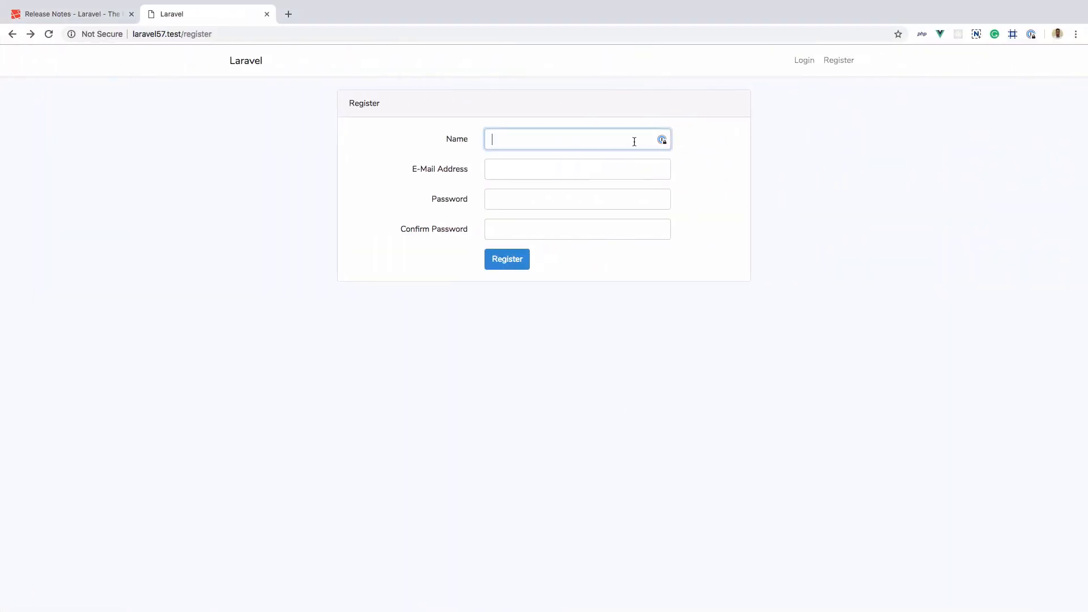
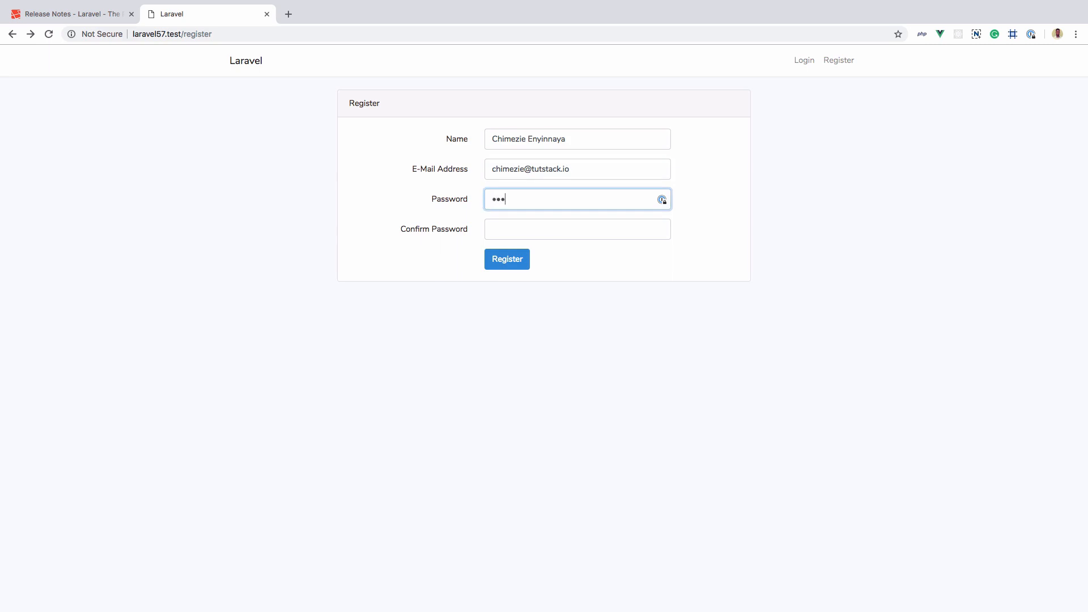
{"action": "type", "text": "••"}
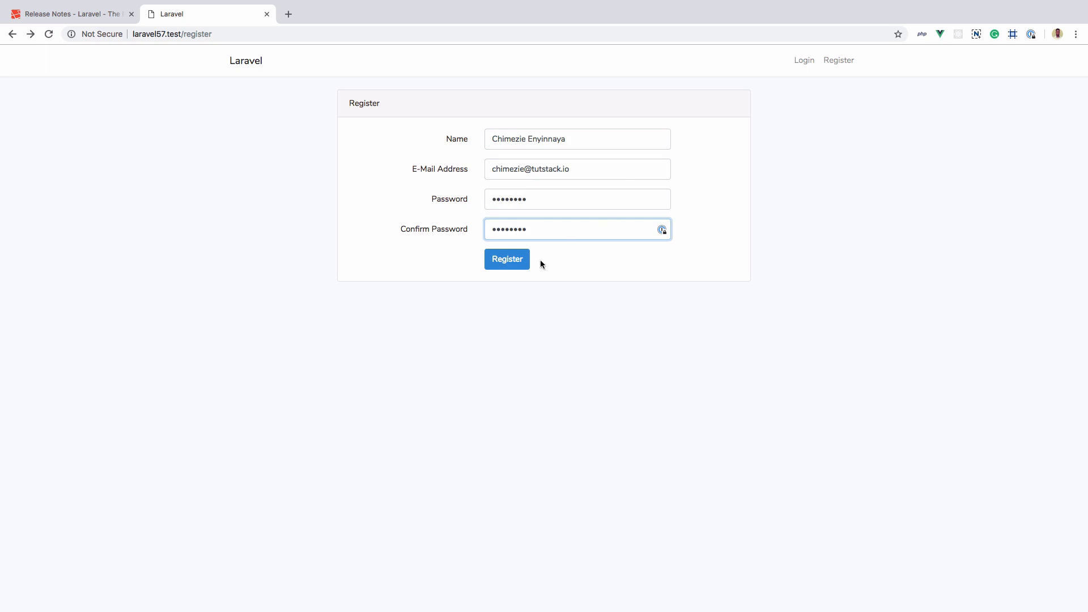
{"action": "left_click", "coordinate": [506, 259]}
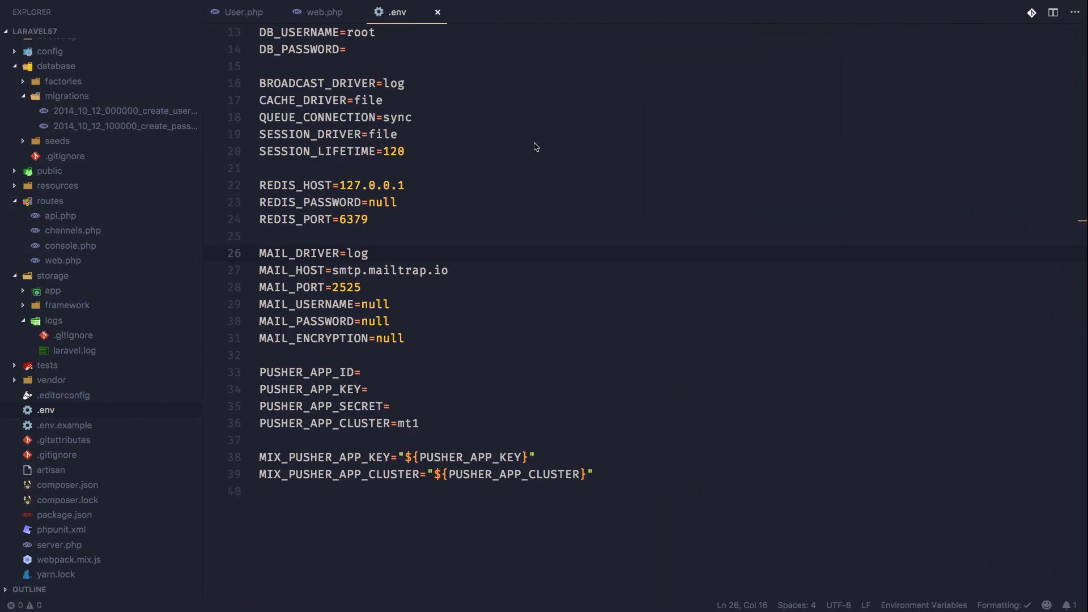
- Open laravel.log and select the Verify Email Address link in the logged email
{"action": "key", "text": "ctrl+p"}
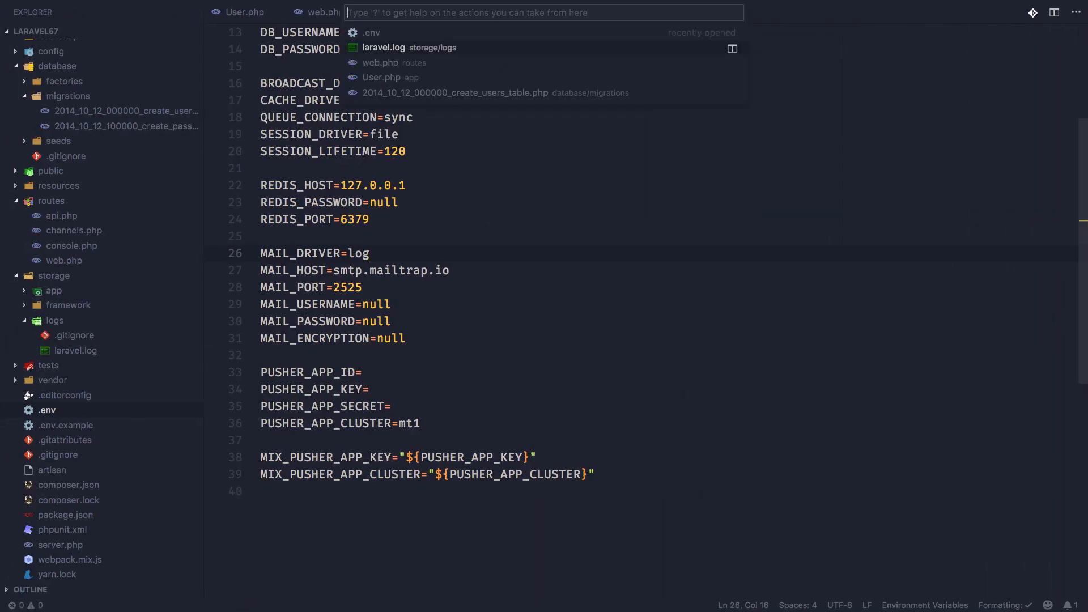
{"action": "left_click", "coordinate": [383, 47]}
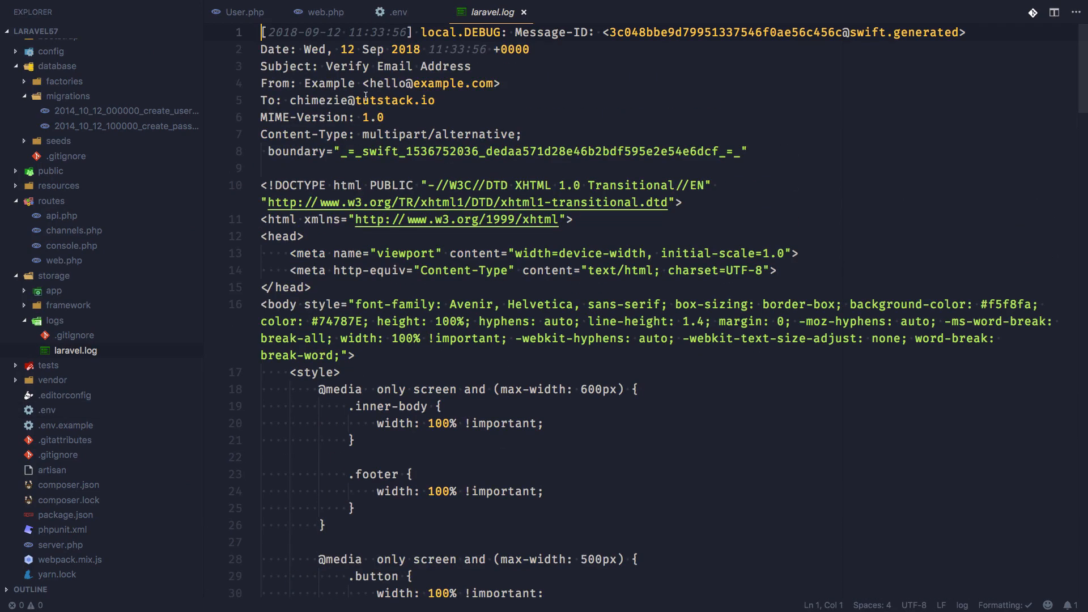
{"action": "mouse_move", "coordinate": [322, 65]}
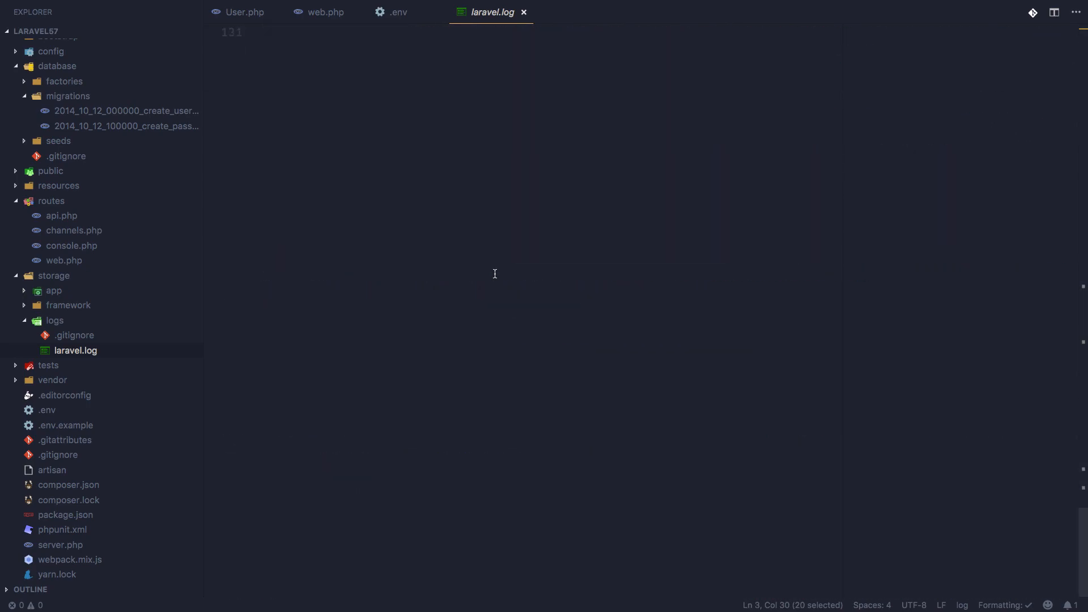
{"action": "scroll", "scroll_direction": "down", "scroll_amount": 3}
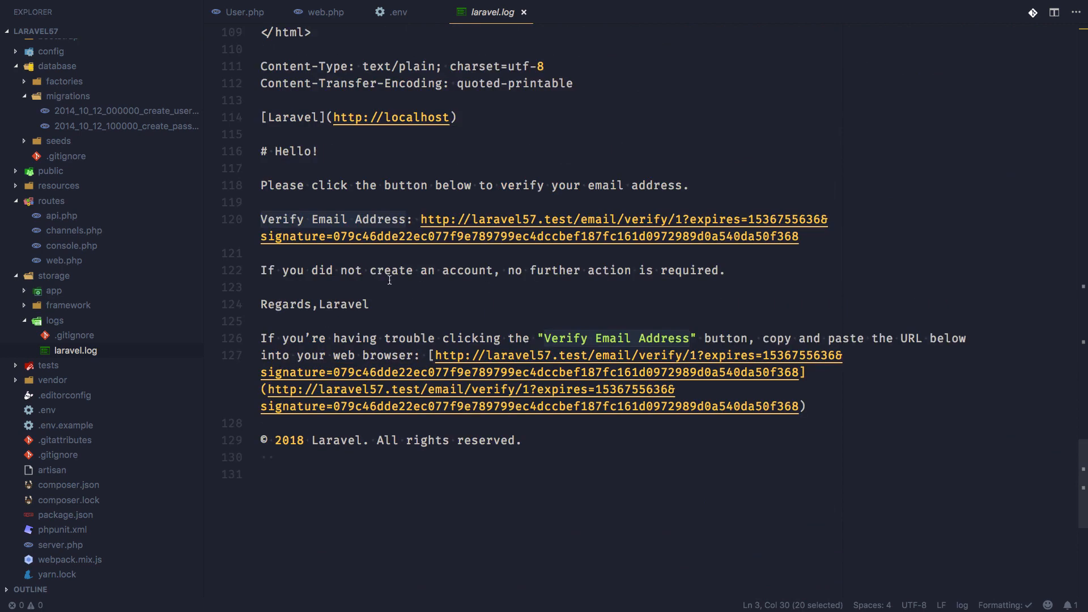
{"action": "left_click", "coordinate": [797, 237]}
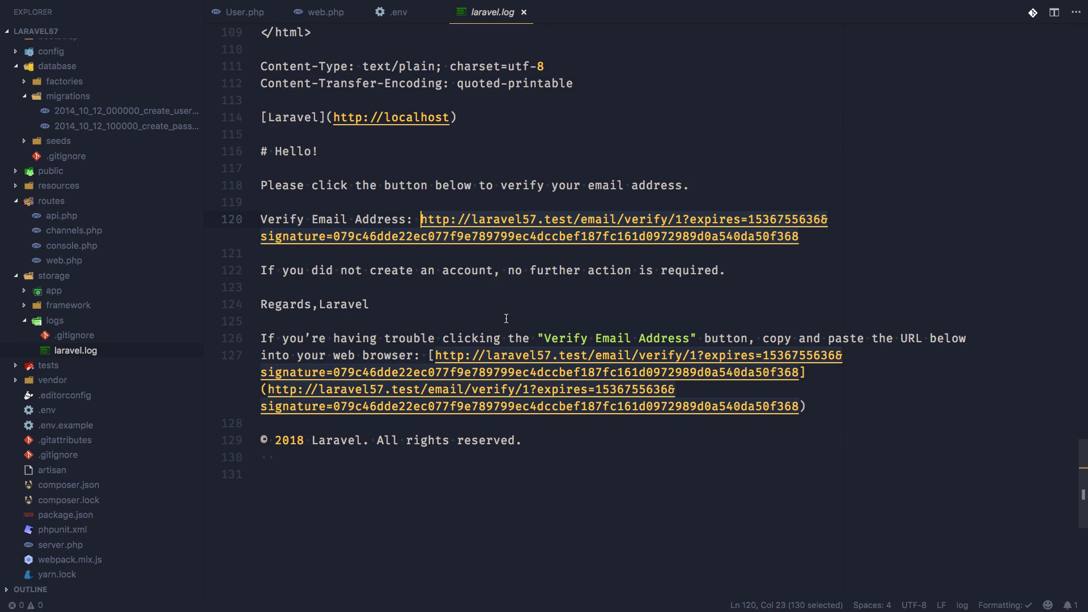
{"action": "left_click", "coordinate": [324, 12]}
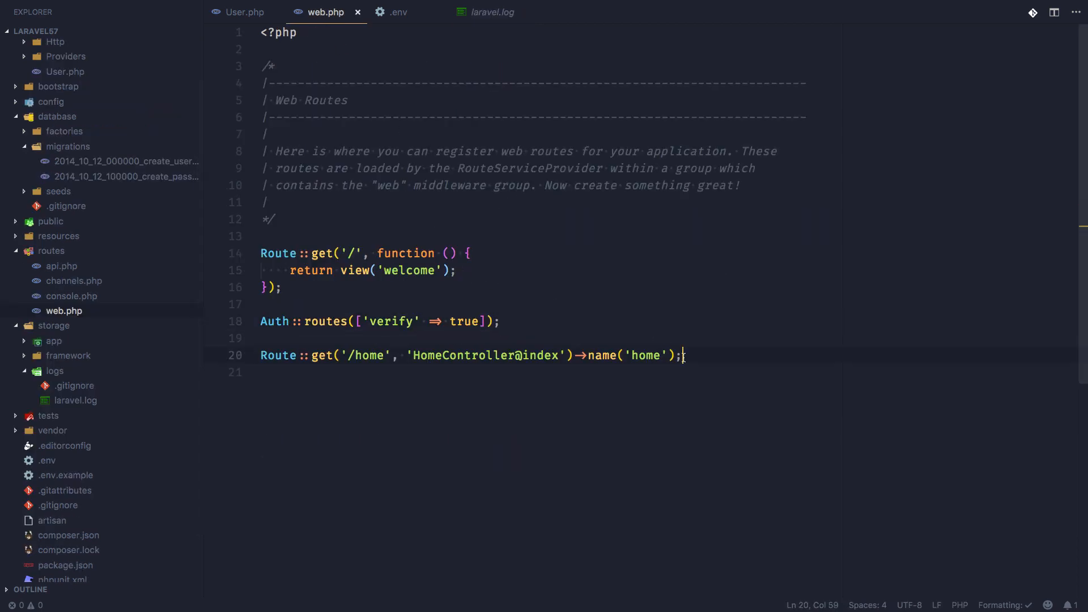
- Append ->middleware('verified') to the /home route in web.php
{"action": "key", "text": "Backspace"}
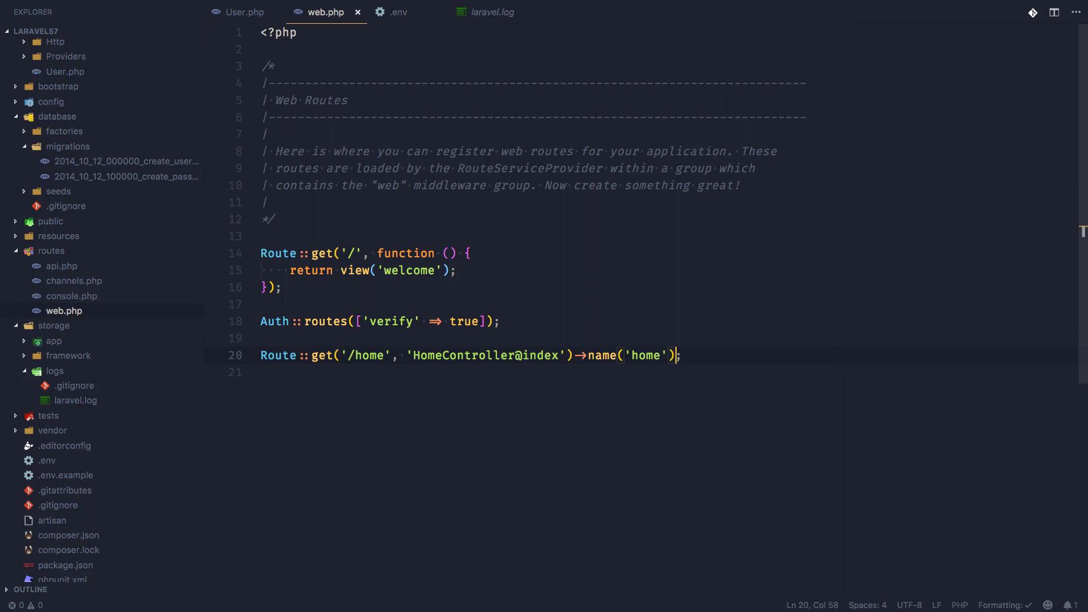
{"action": "type", "text": "->"}
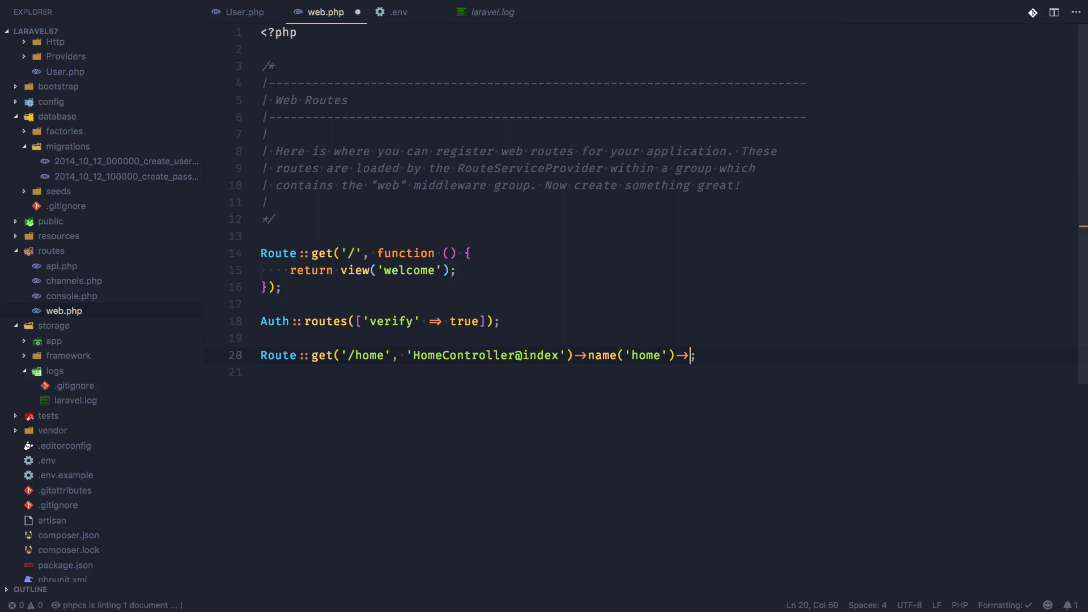
{"action": "type", "text": "middl"}
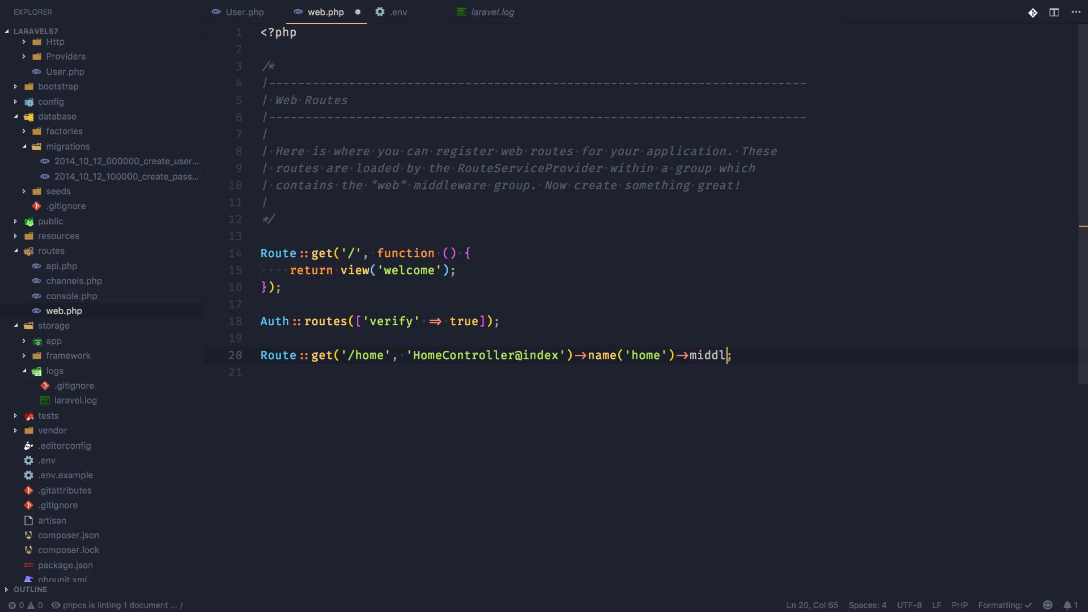
{"action": "type", "text": "eware"}
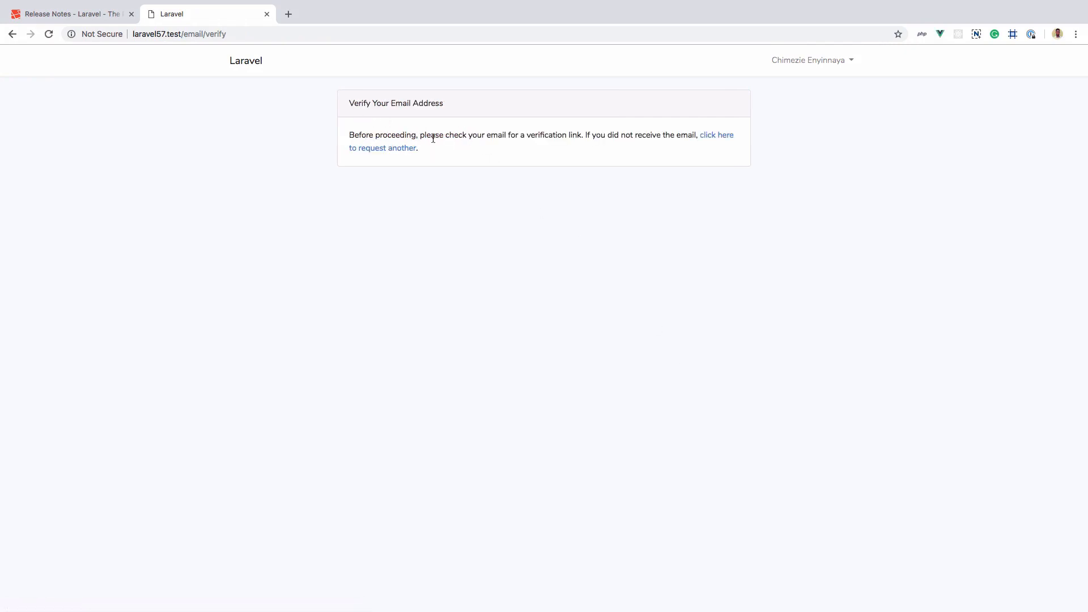
{"action": "mouse_move", "coordinate": [559, 153]}
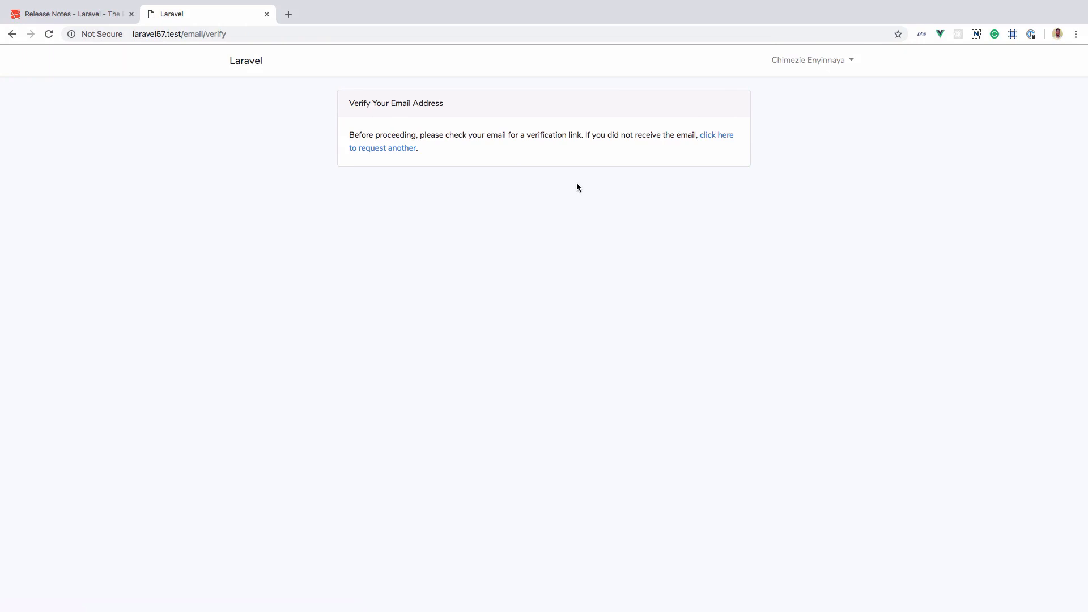
{"action": "mouse_move", "coordinate": [594, 206]}
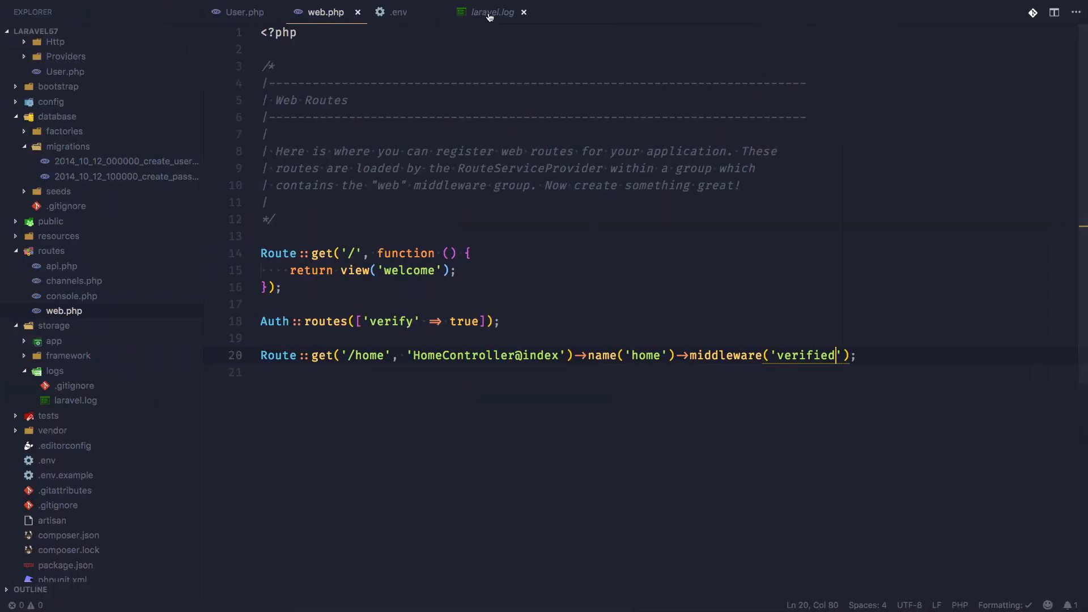
- Return to the laravel.log tab in VS Code
{"action": "left_click", "coordinate": [492, 12]}
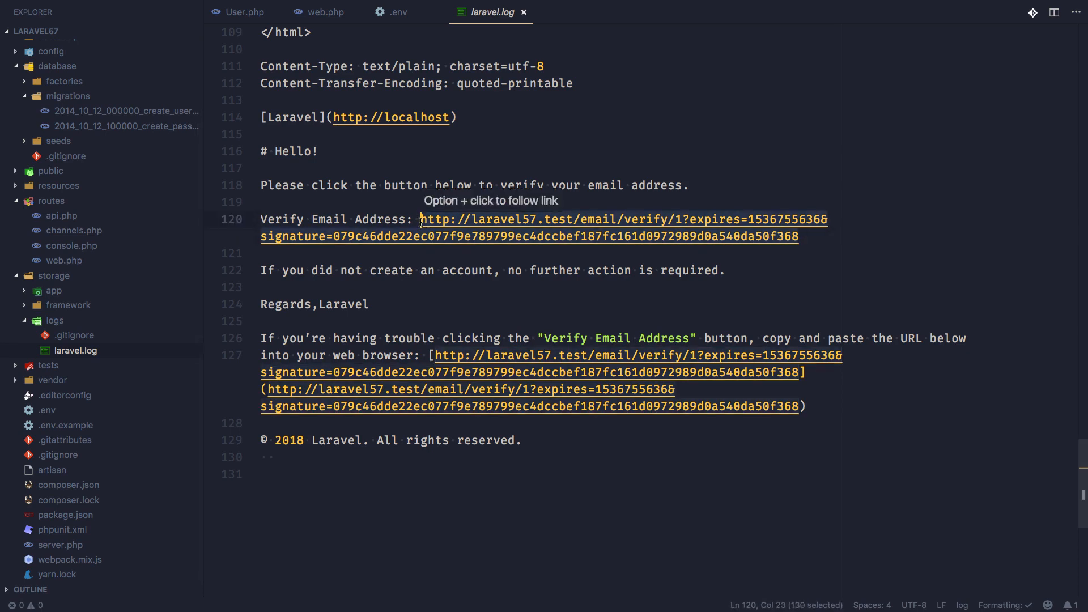
- Load the signed verification URL laravel57.test/email/verify/1 in Chrome
{"action": "left_click", "coordinate": [421, 220]}
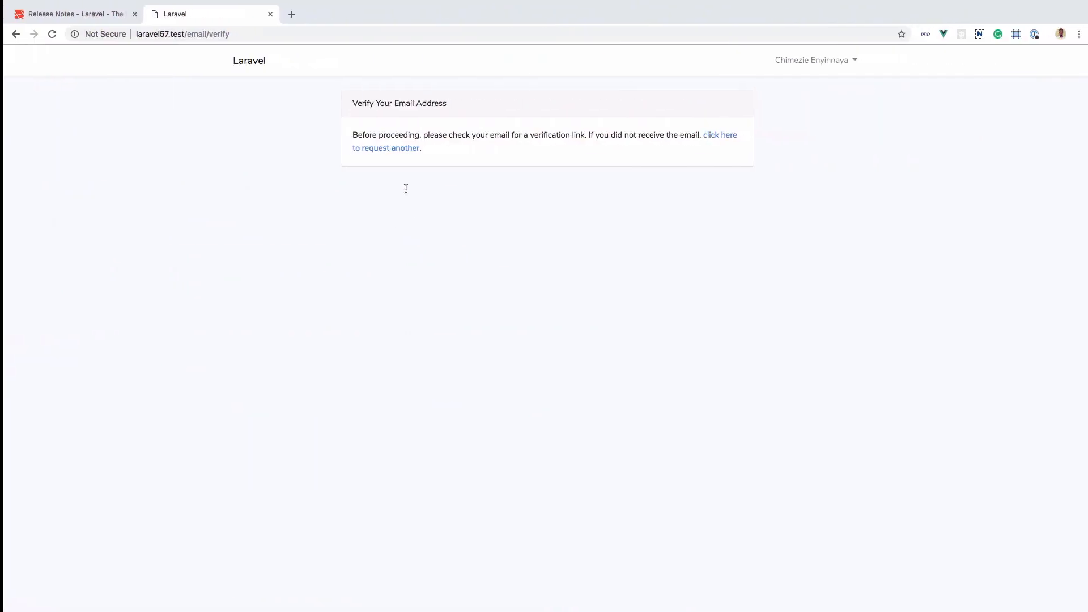
{"action": "type", "text": "http://laravel57.test/email/verify/1?expires=1536755636&signature=079c46dde22ec077f9e789799ec4dccbef187fc161d0972989d0a540da50f368"}
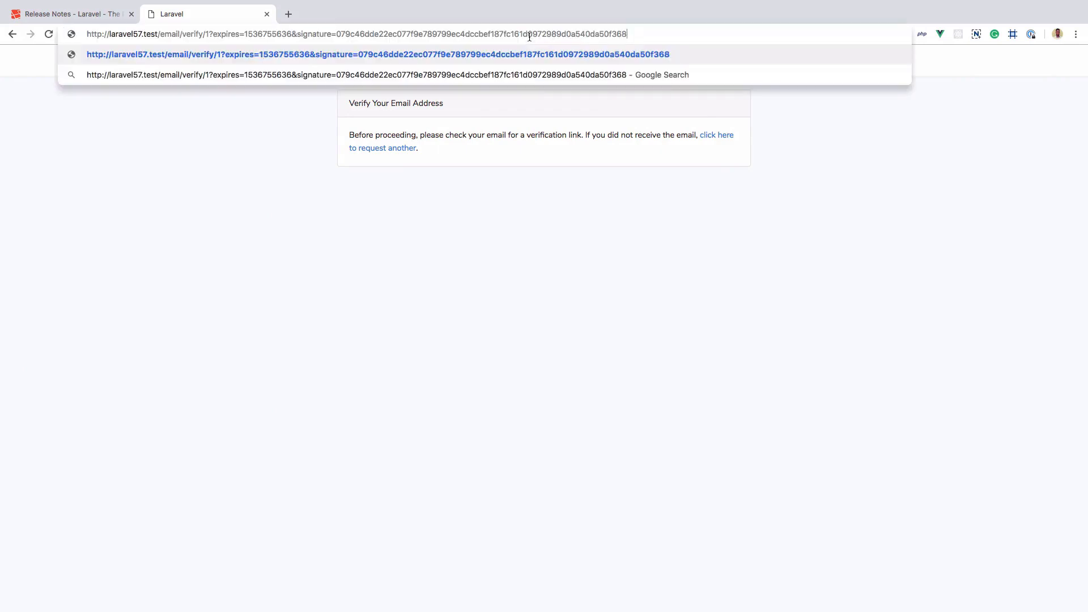
{"action": "key", "text": "Enter"}
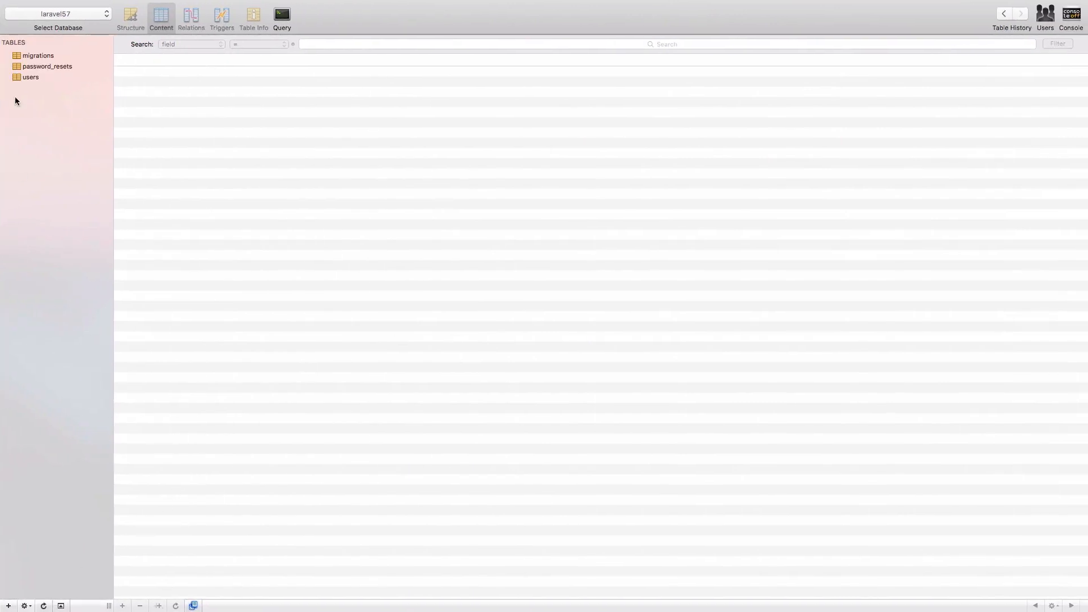
- Show the users table contents to see the filled email_verified_at timestamp
{"action": "left_click", "coordinate": [30, 77]}
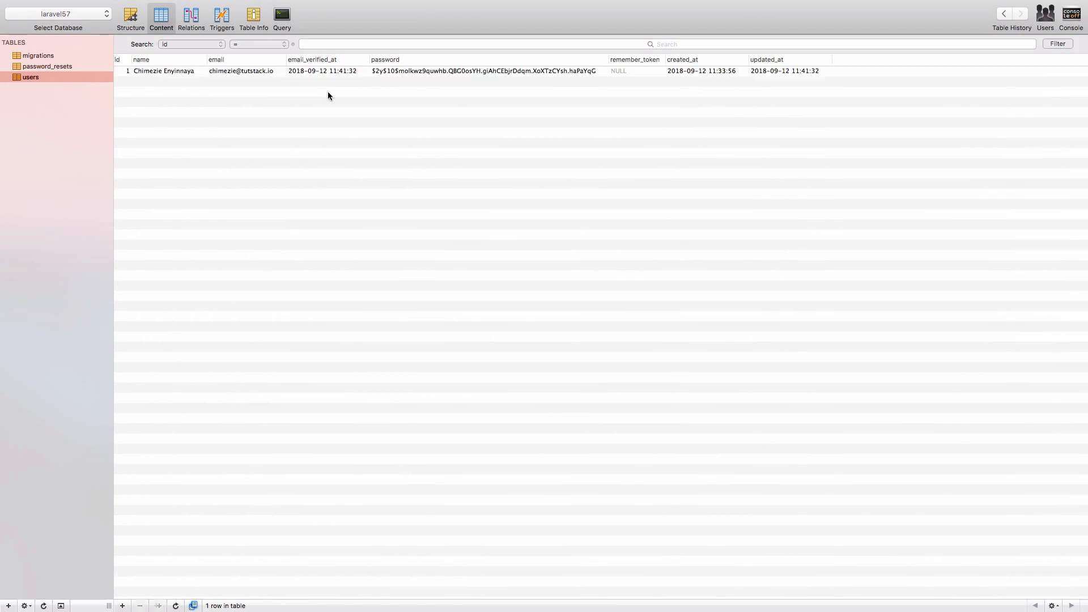
{"action": "left_click", "coordinate": [322, 71]}
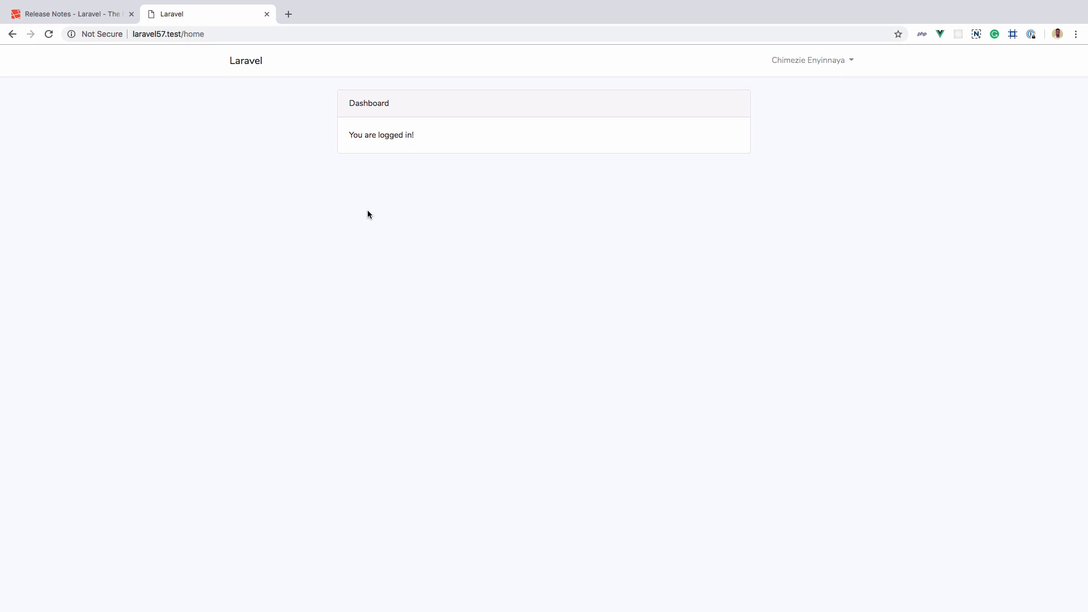
- View the laravel57.test/home Dashboard showing 'You are logged in!'
{"action": "double_click", "coordinate": [195, 34]}
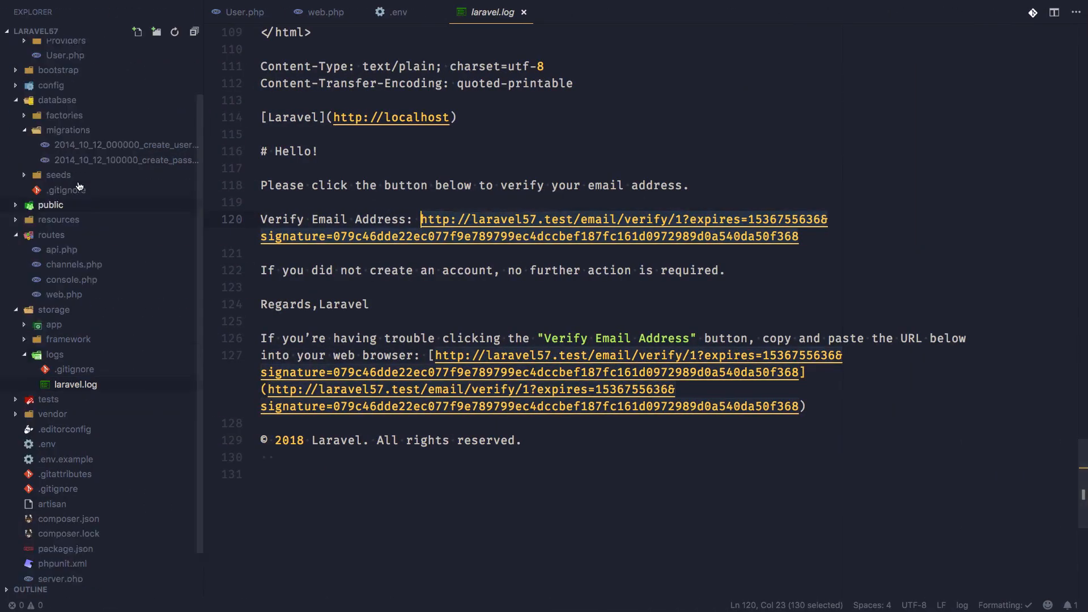
- Open VerificationController.php and inspect its /home $redirectTo target
{"action": "left_click", "coordinate": [44, 47]}
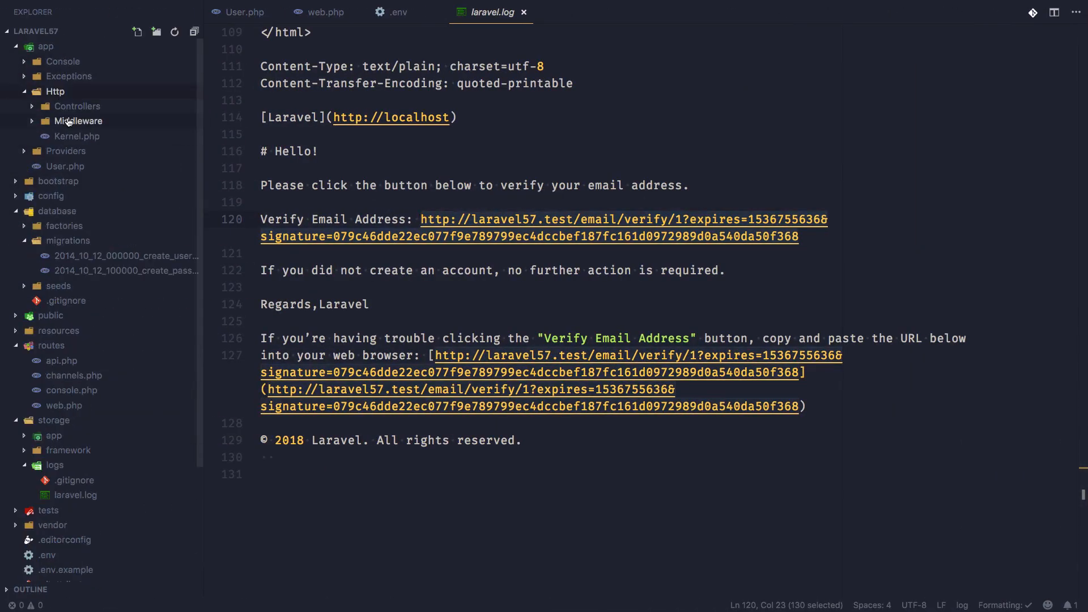
{"action": "left_click", "coordinate": [77, 105]}
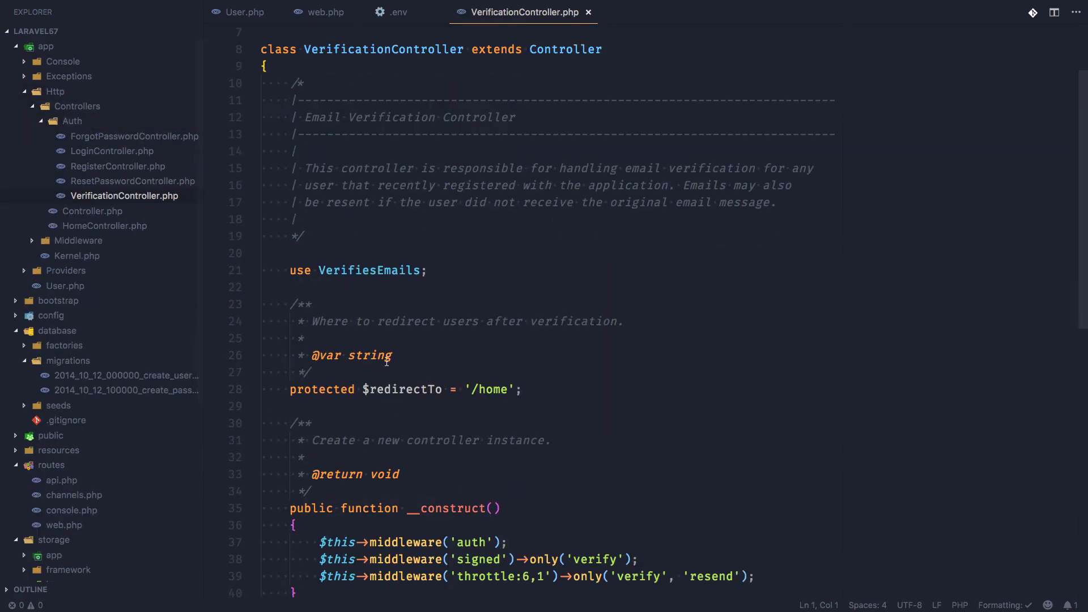
{"action": "double_click", "coordinate": [489, 390]}
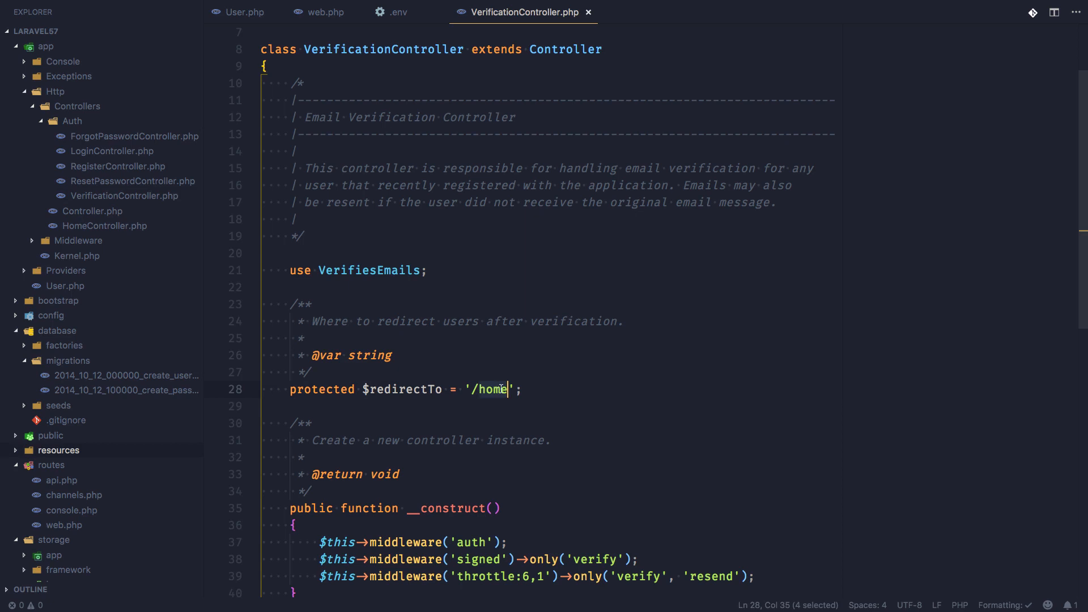
- Open the resources/views/auth/verify.blade.php view
{"action": "left_click", "coordinate": [59, 450]}
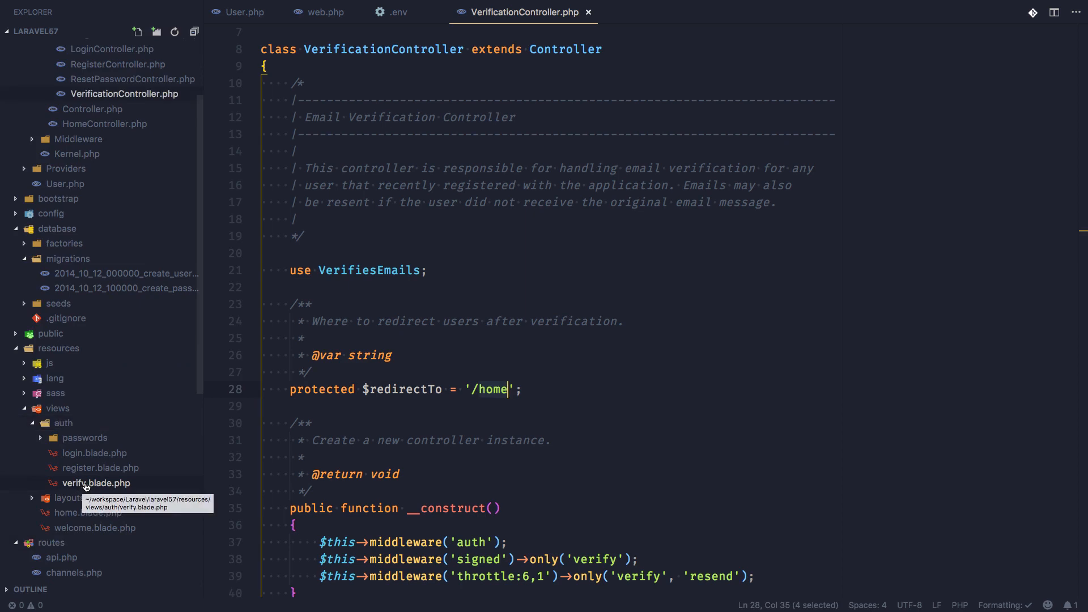
{"action": "left_click", "coordinate": [96, 482]}
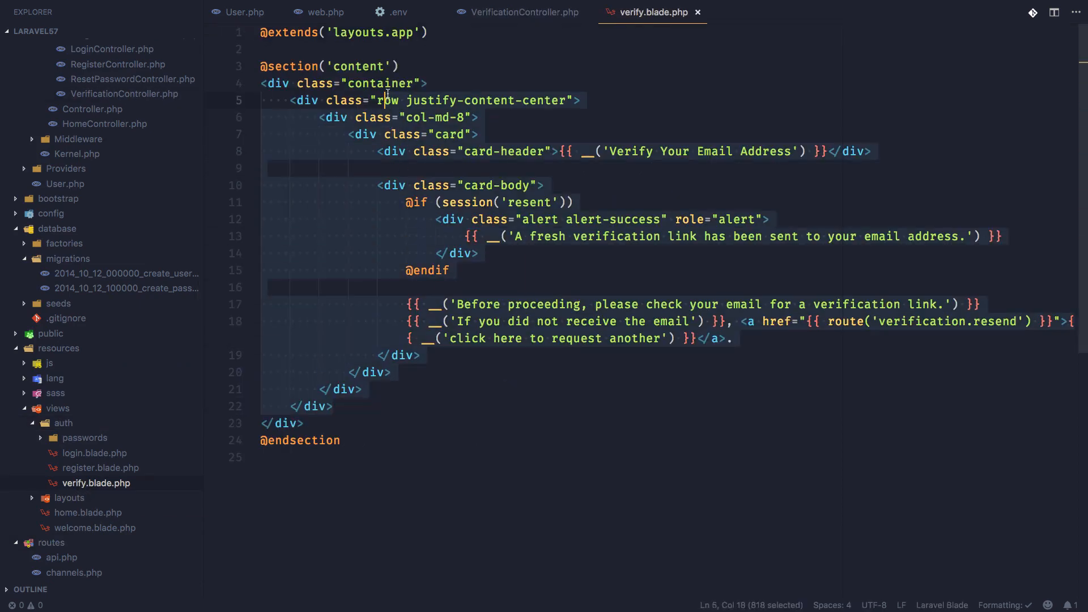